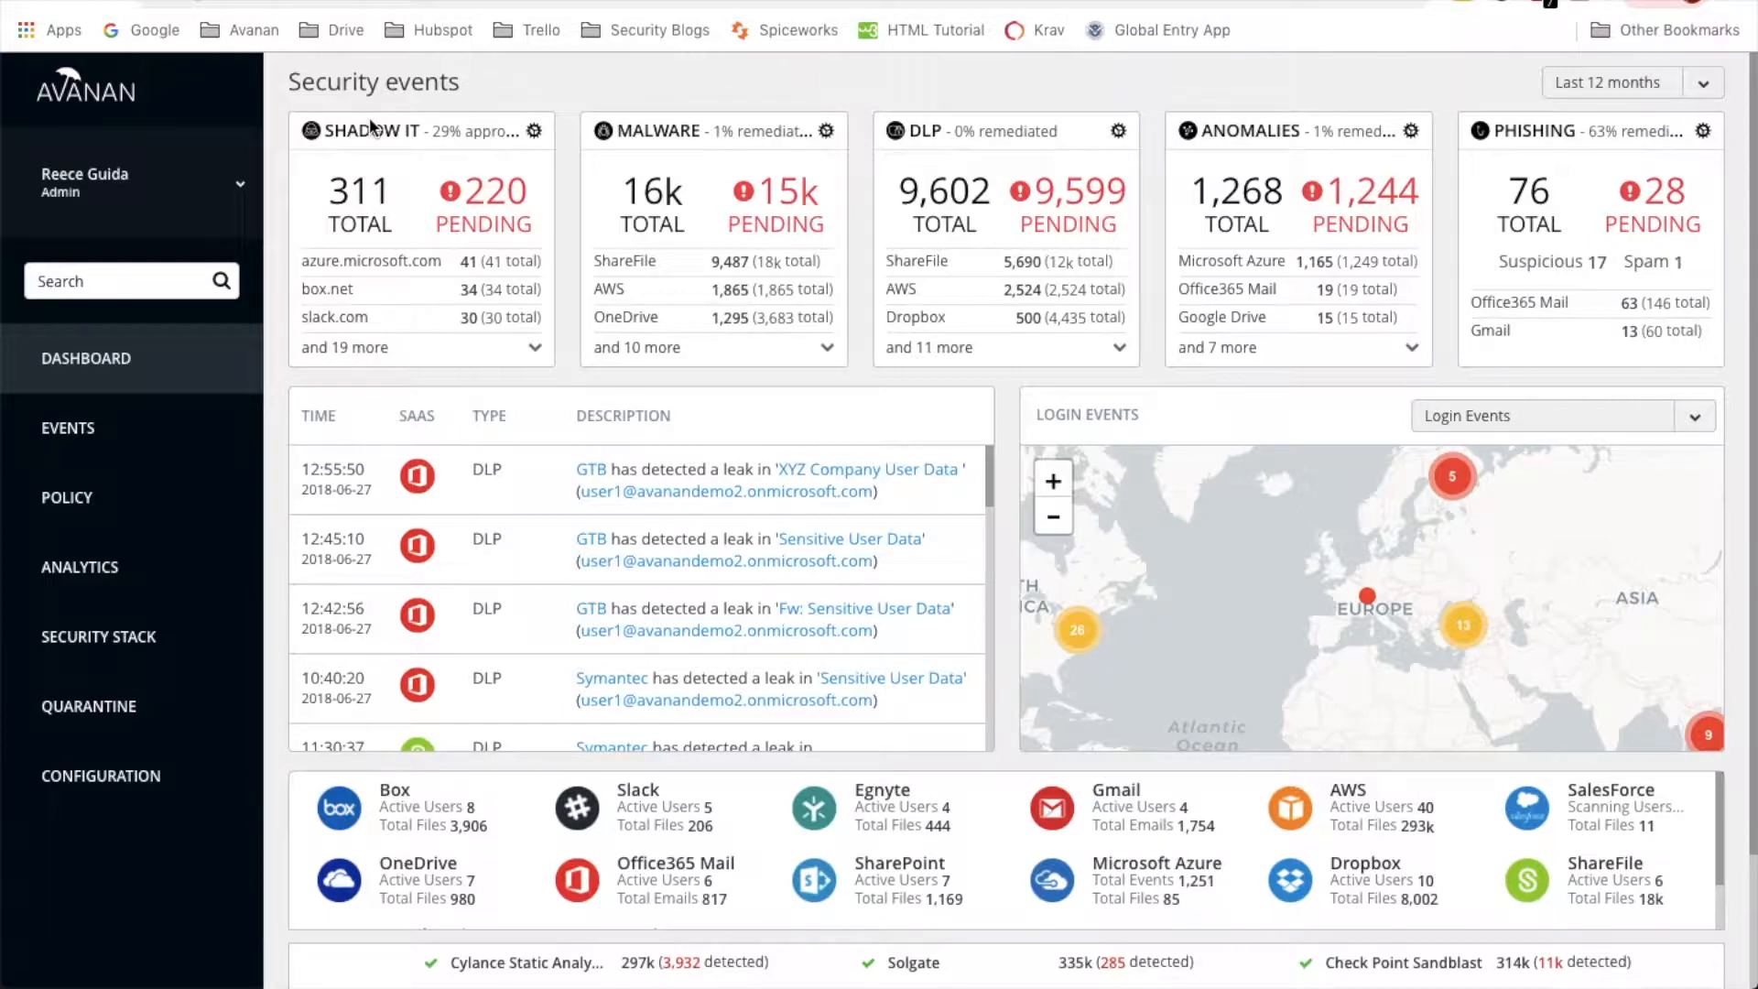
mouse_move(264, 88)
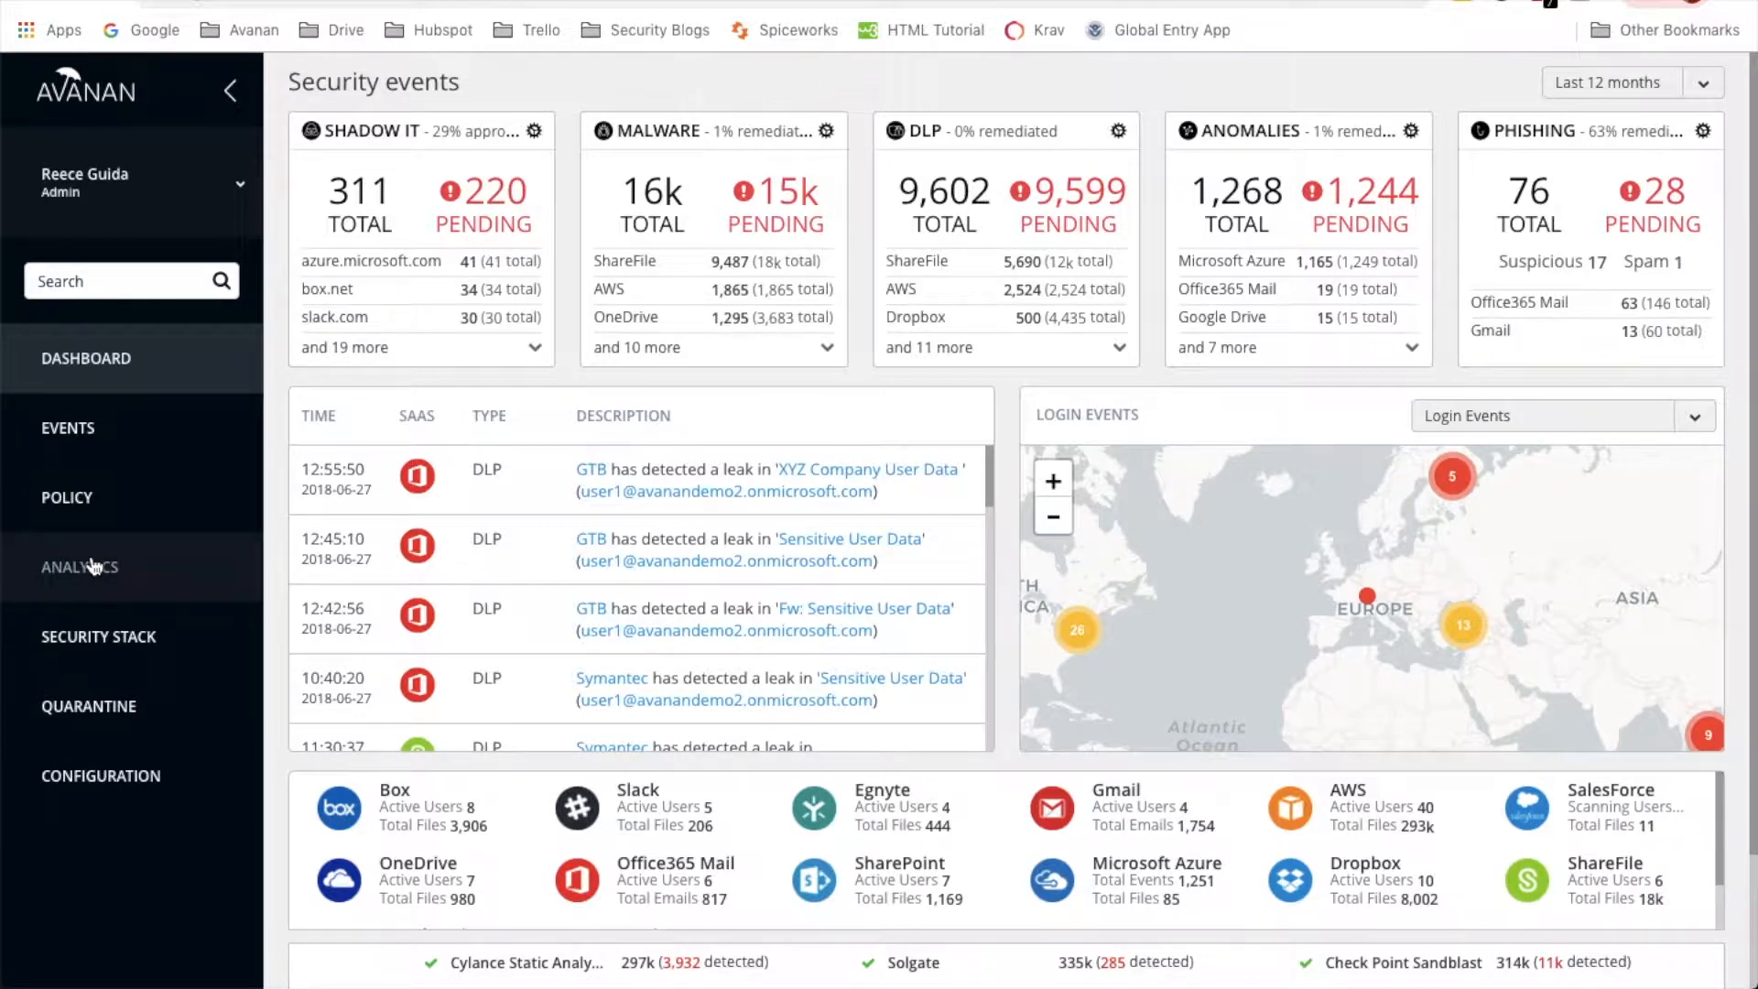
Expand Analytics in the sidebar and show the Custom queries list
left_click(80, 566)
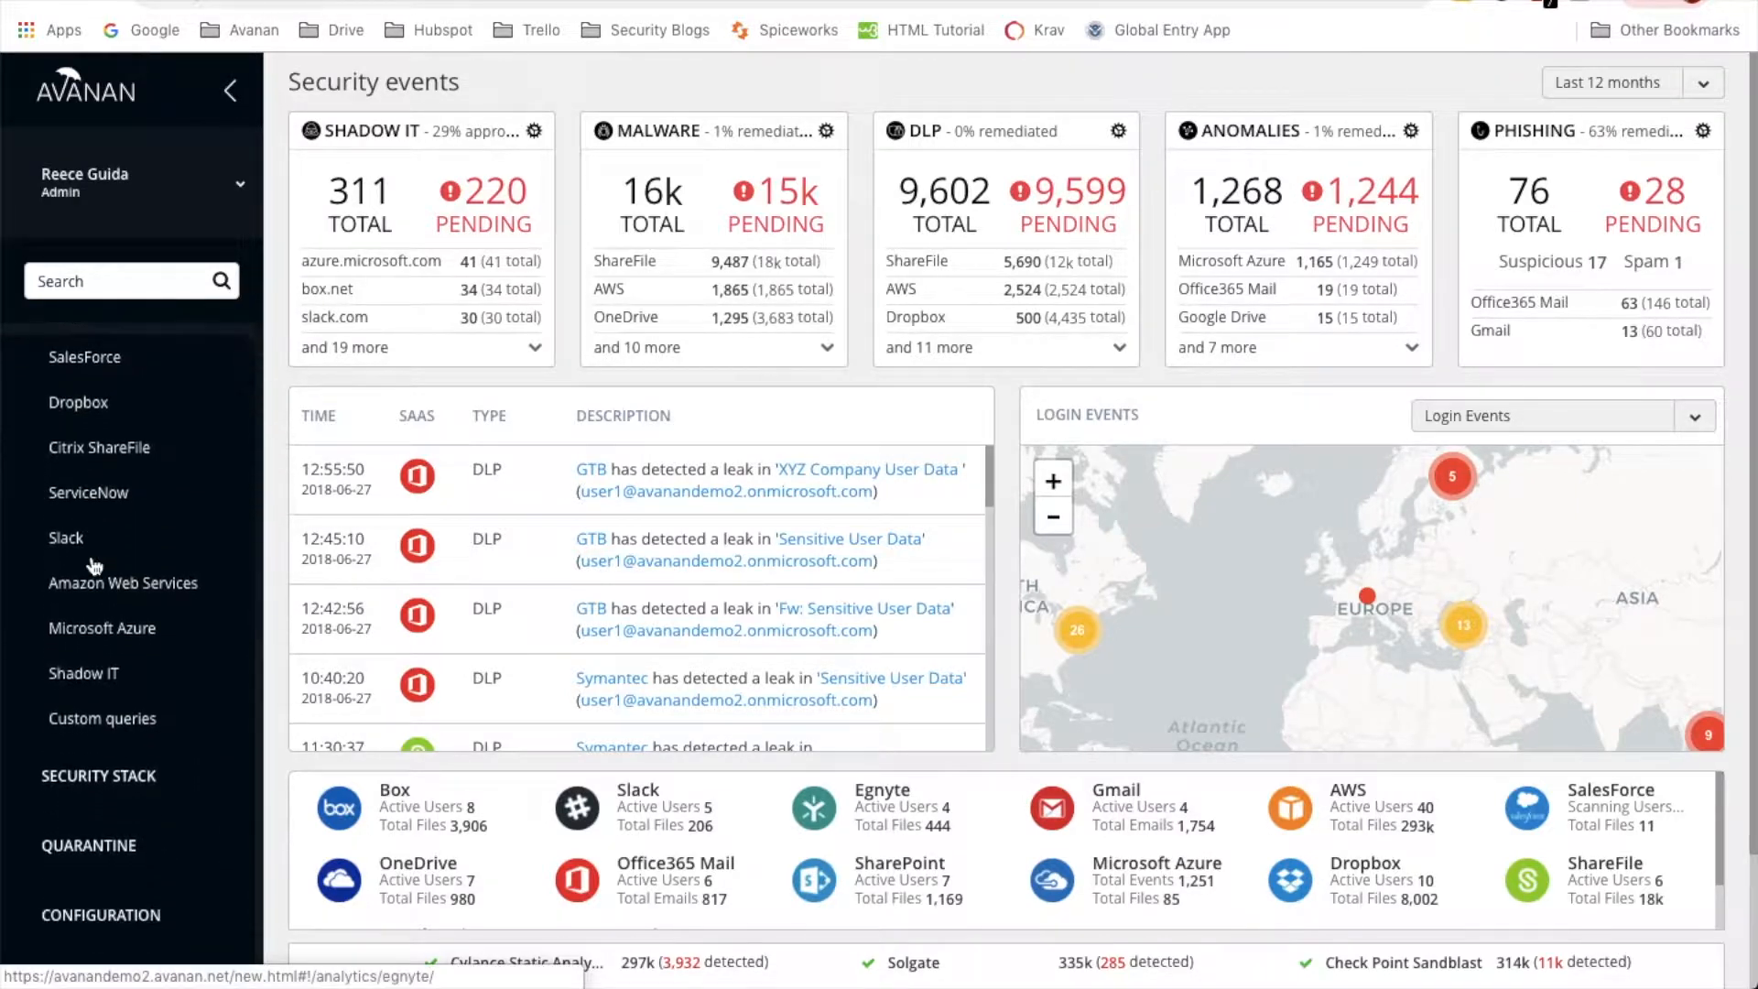
left_click(102, 710)
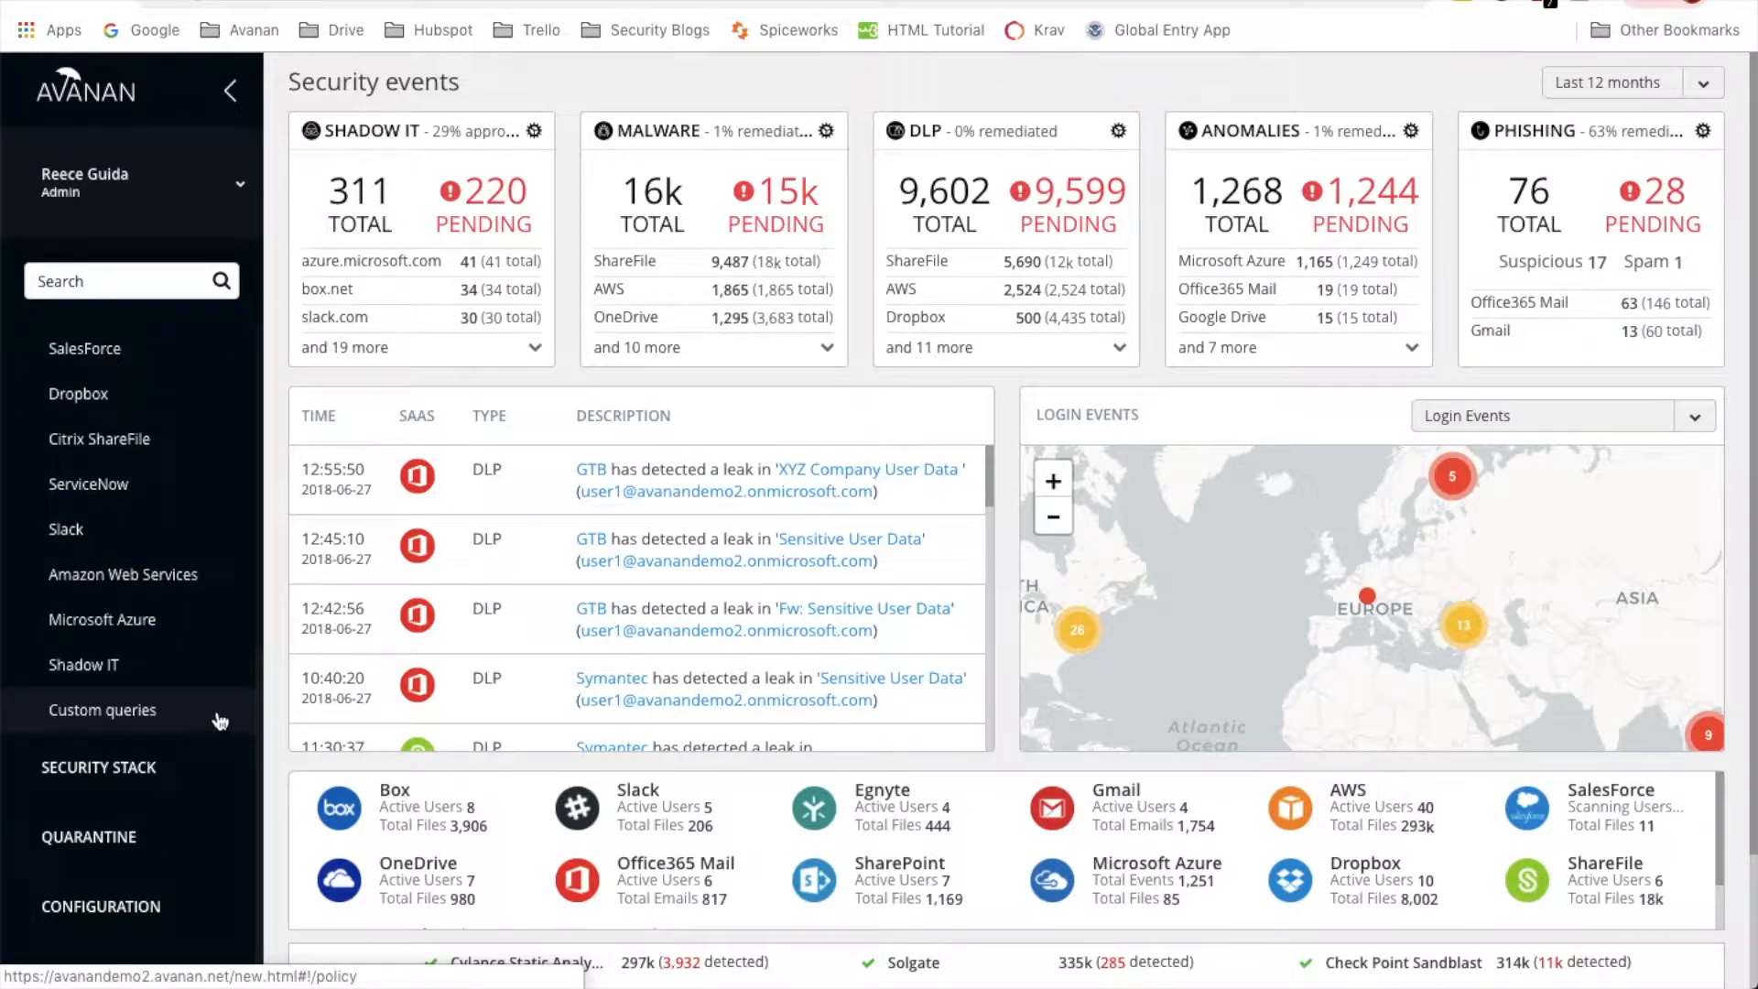
left_click(102, 709)
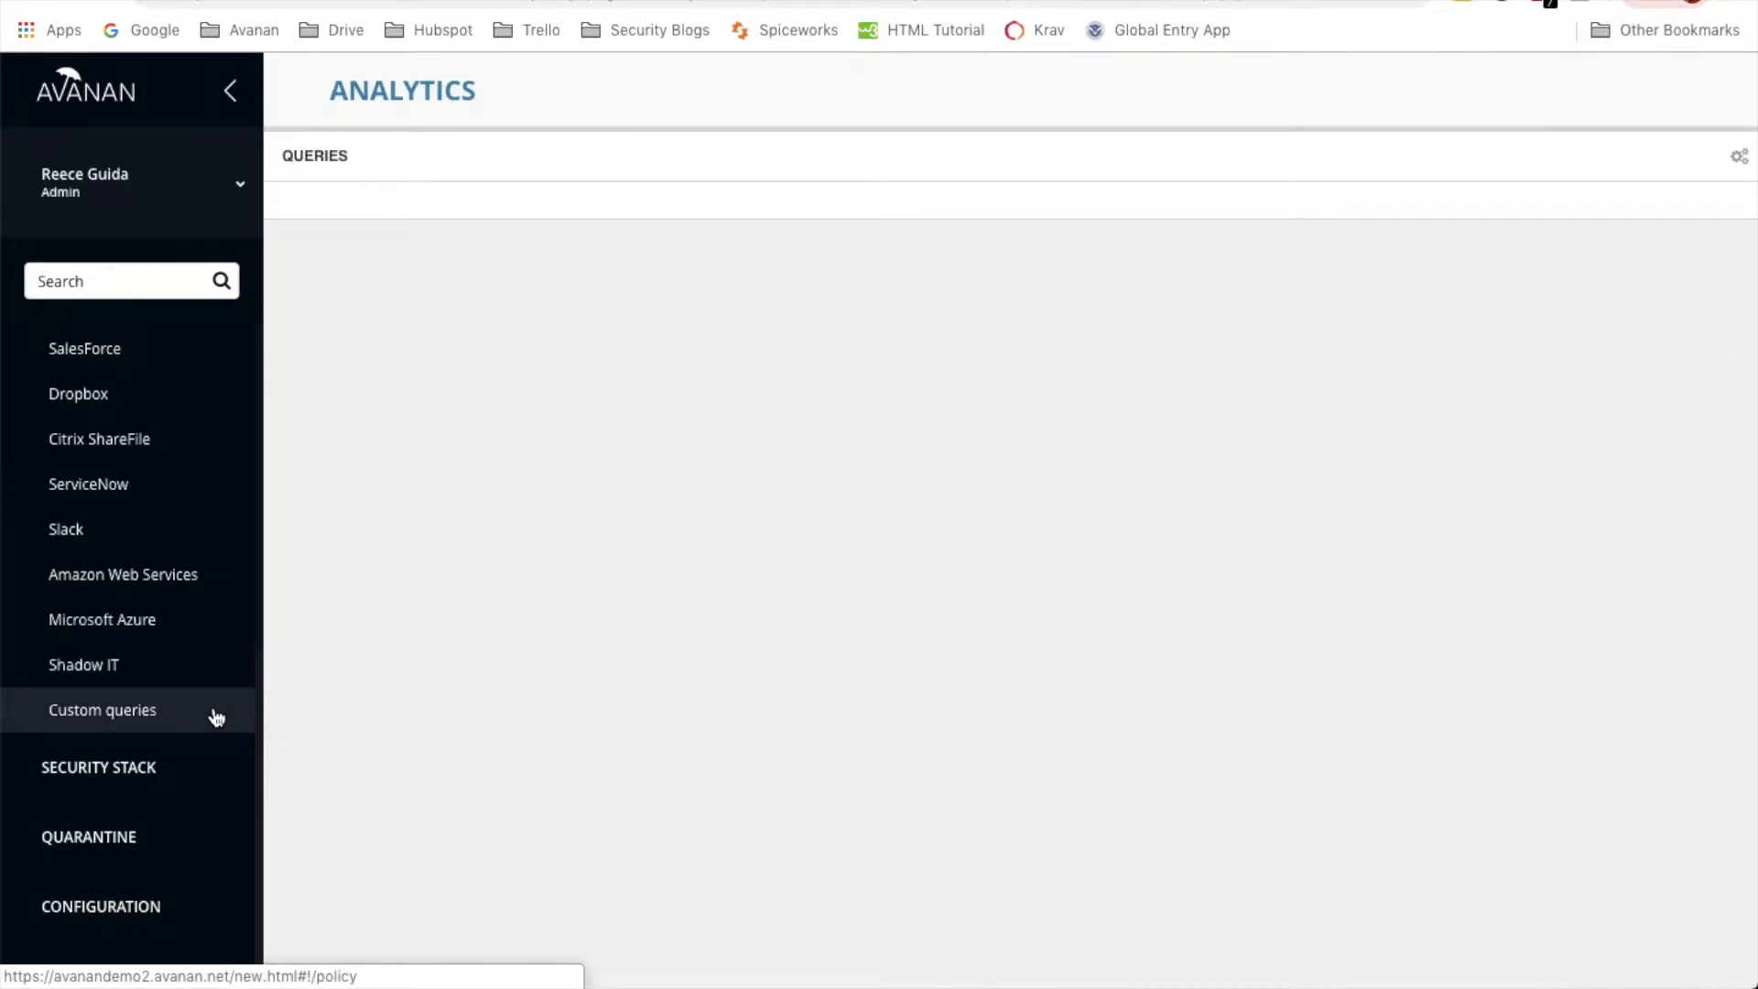
left_click(102, 709)
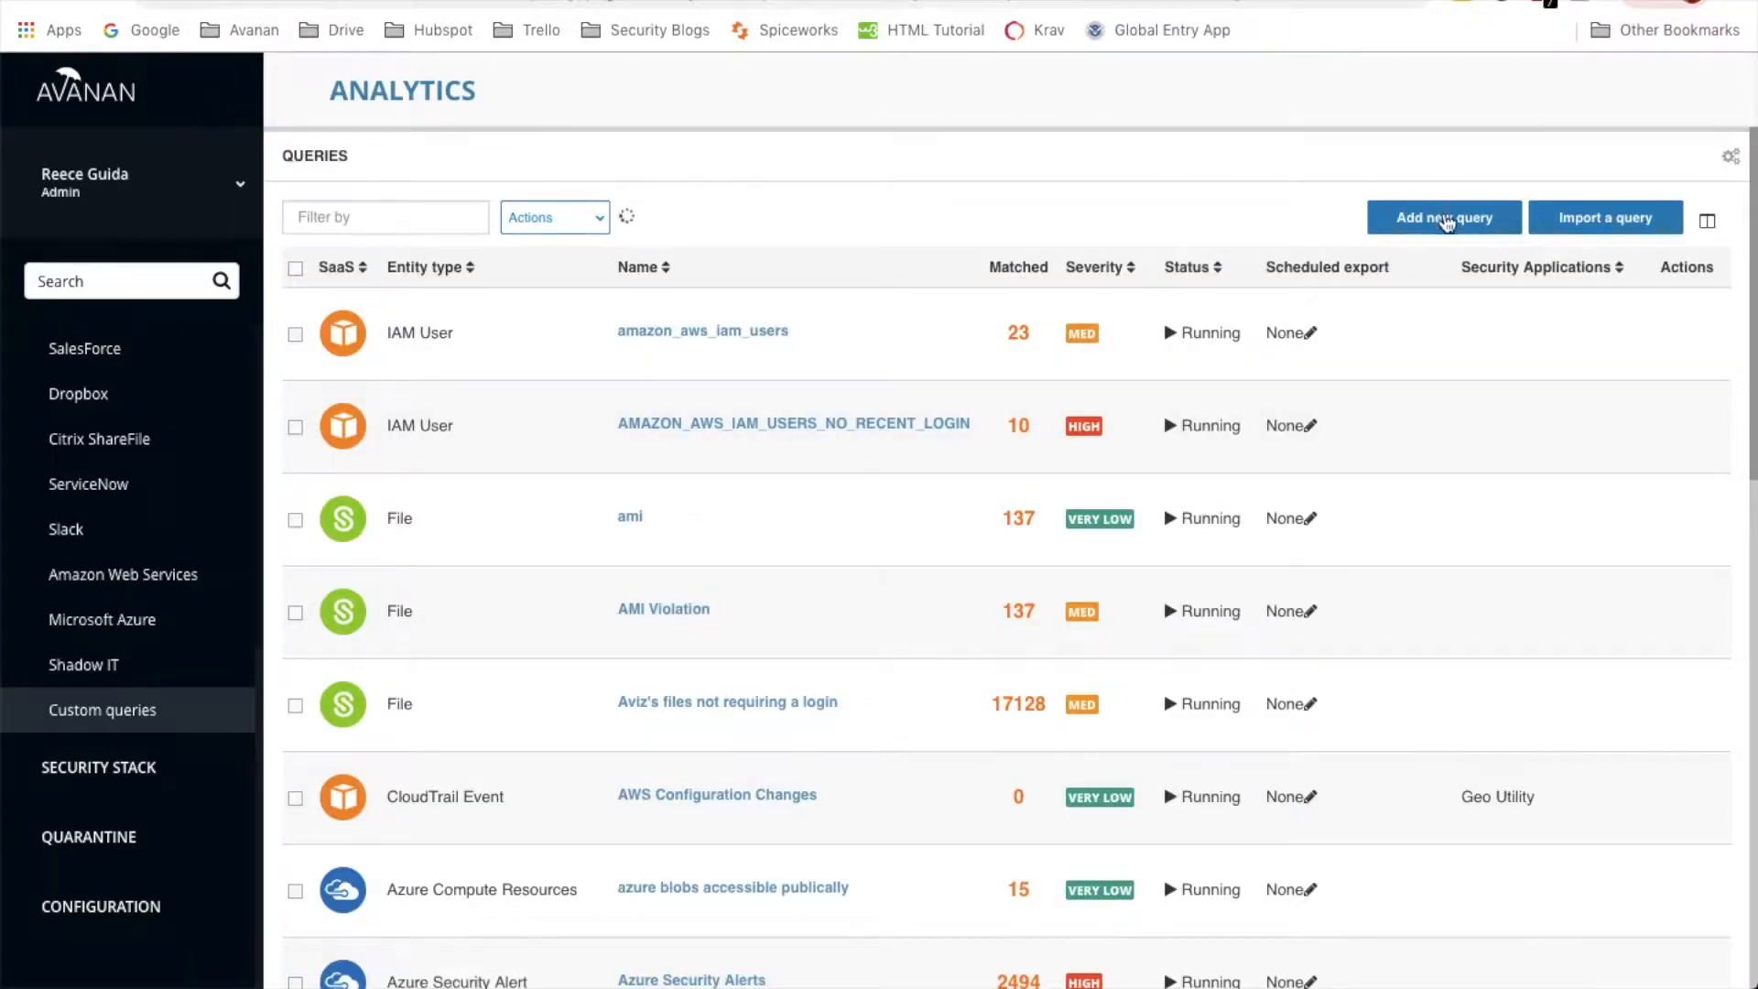
Create a new query from the Office 365 'Show recent login events' template
left_click(1443, 218)
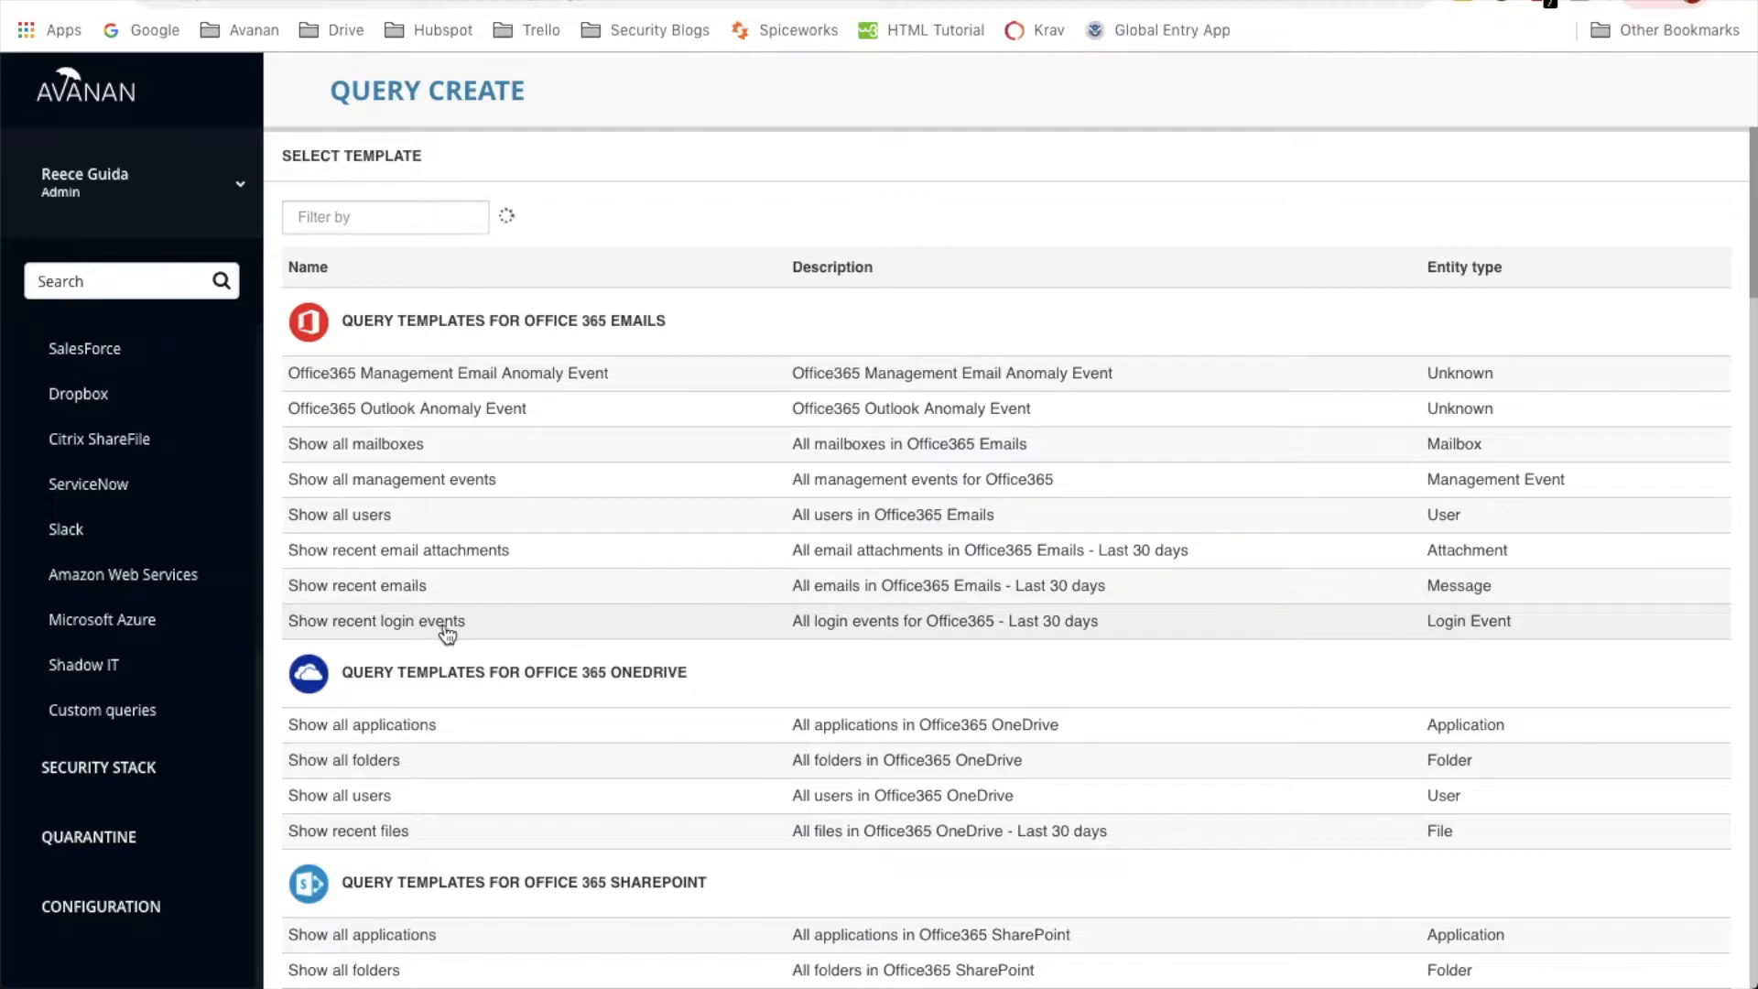
mouse_move(519, 631)
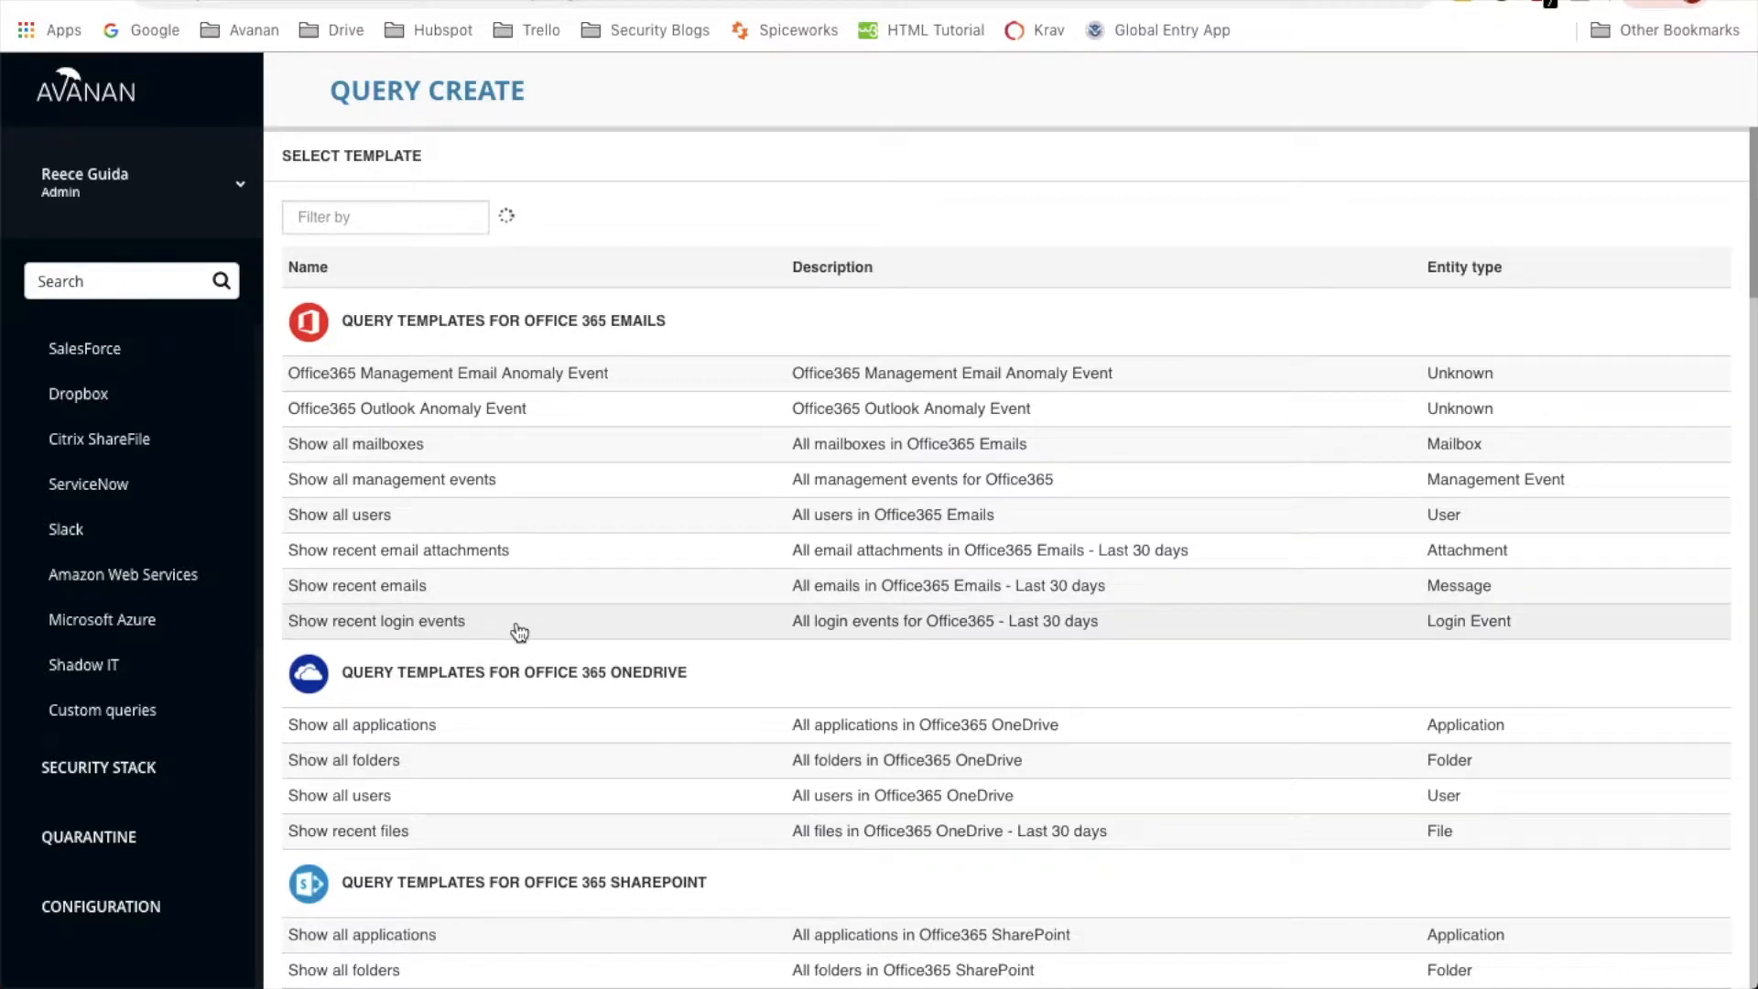
left_click(375, 620)
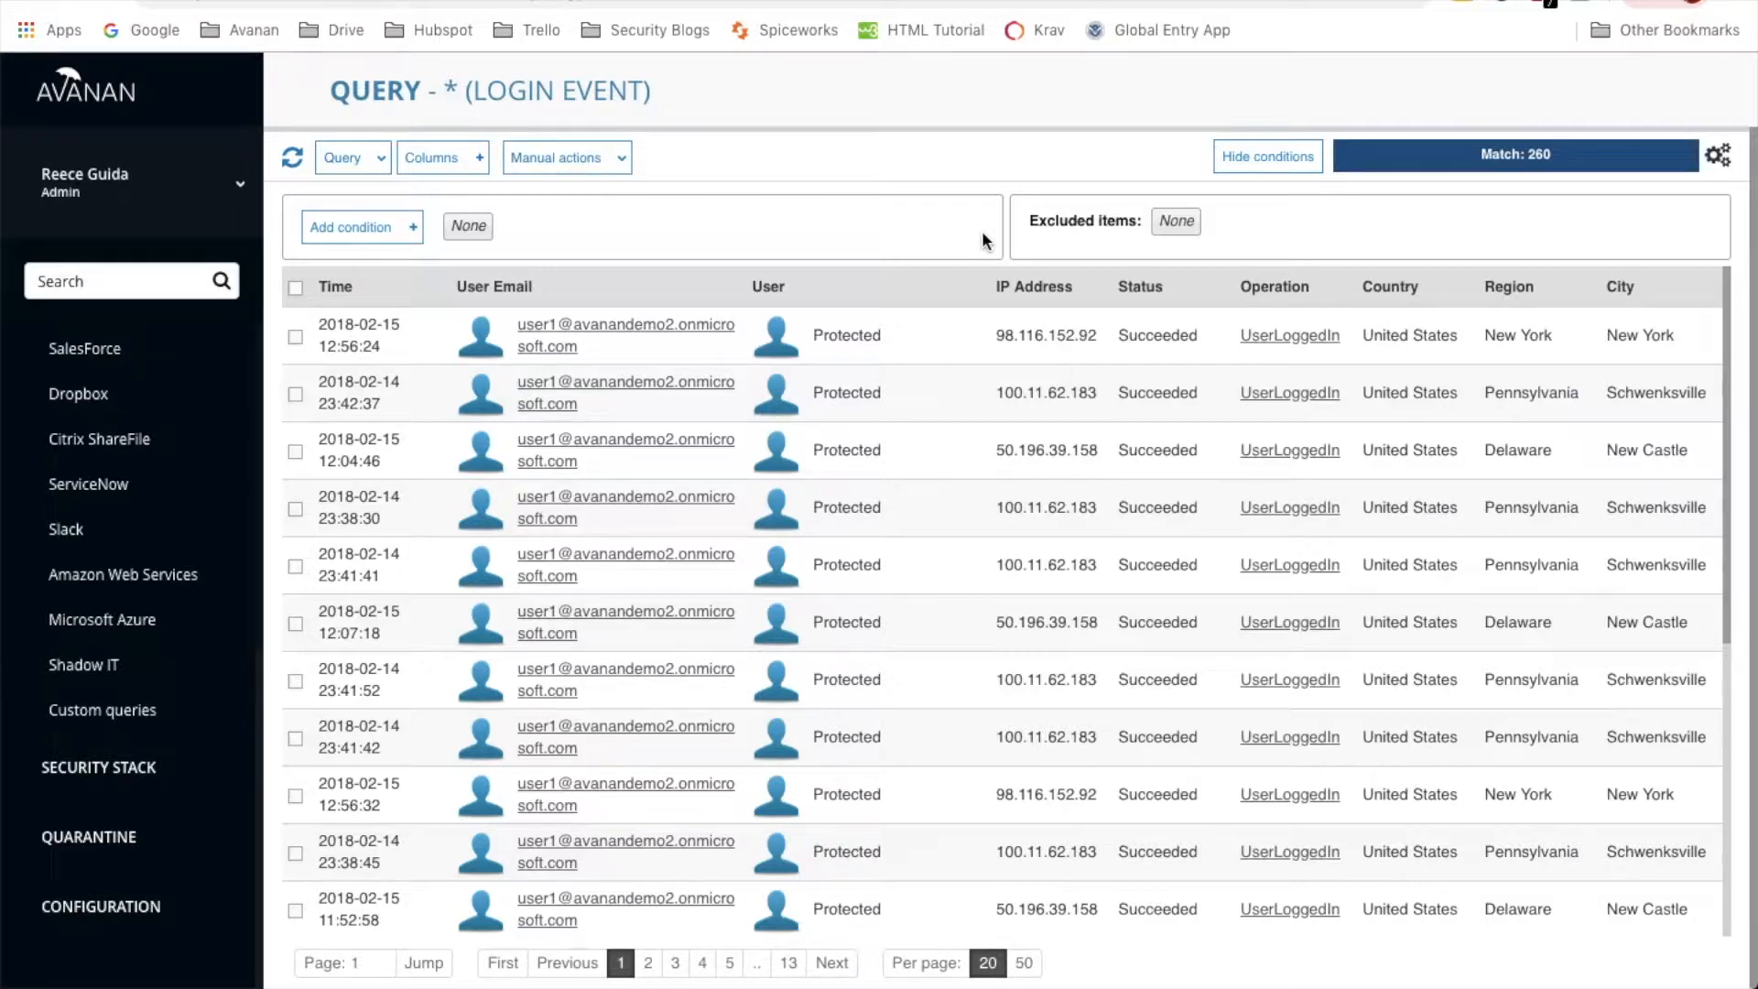
mouse_move(1169, 306)
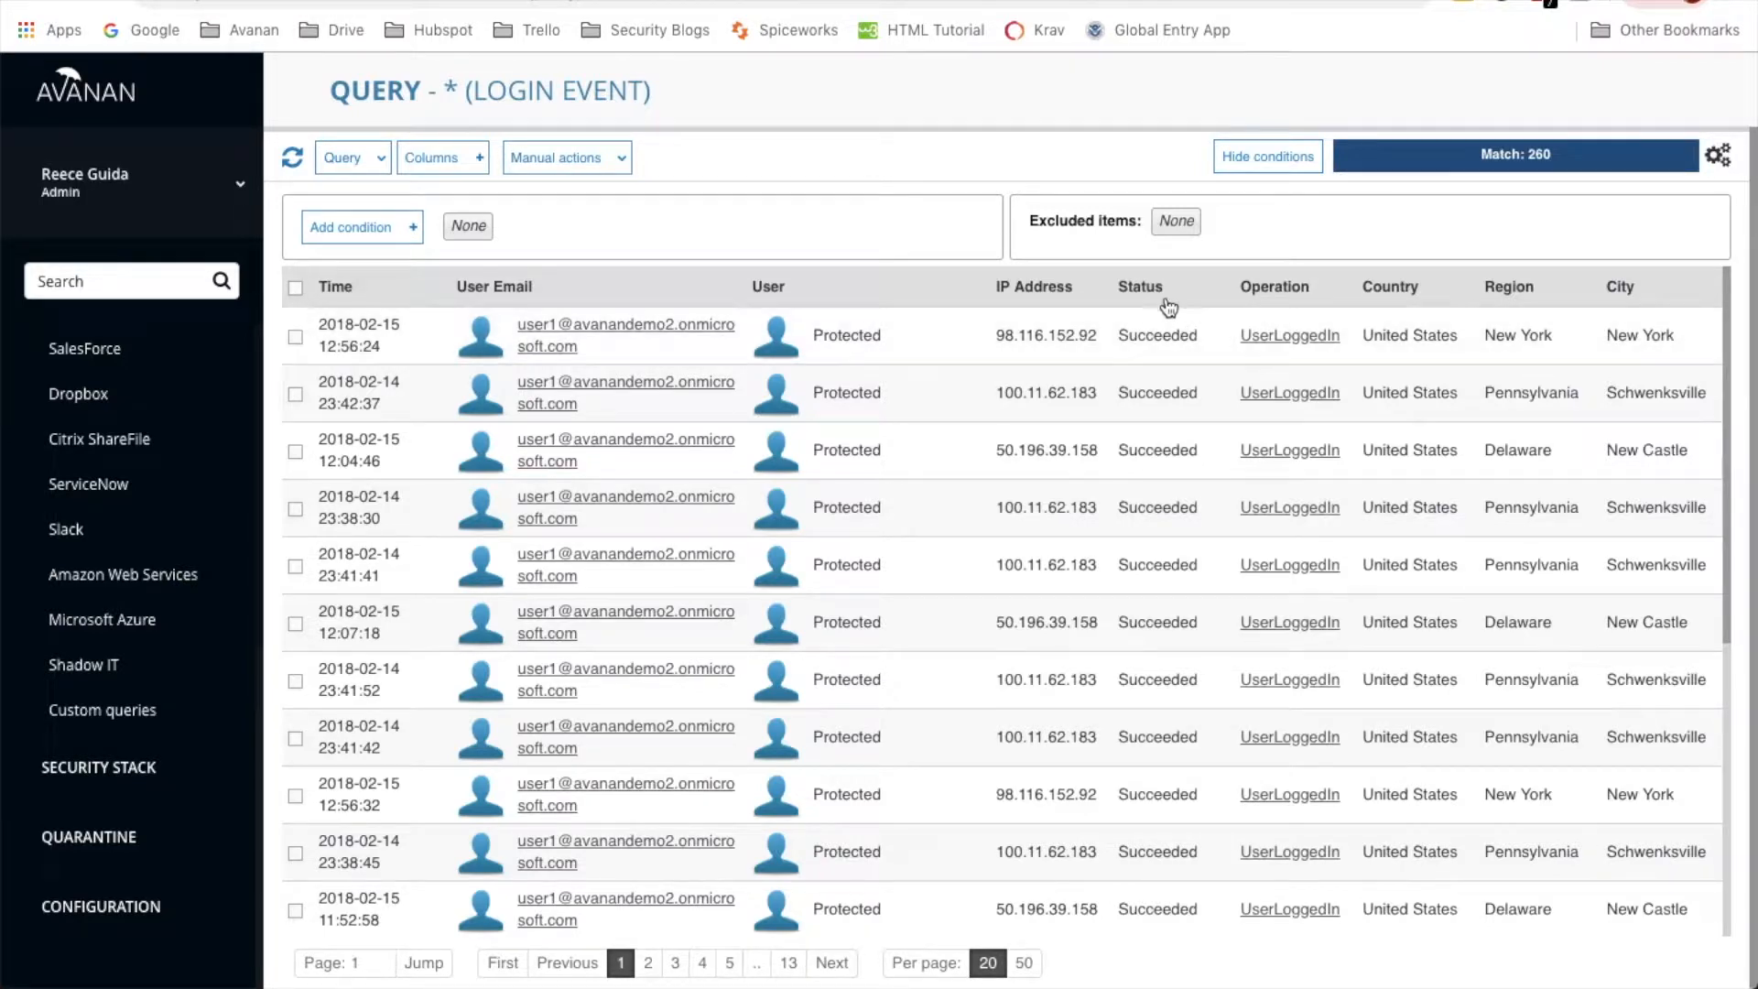
mouse_move(1392, 286)
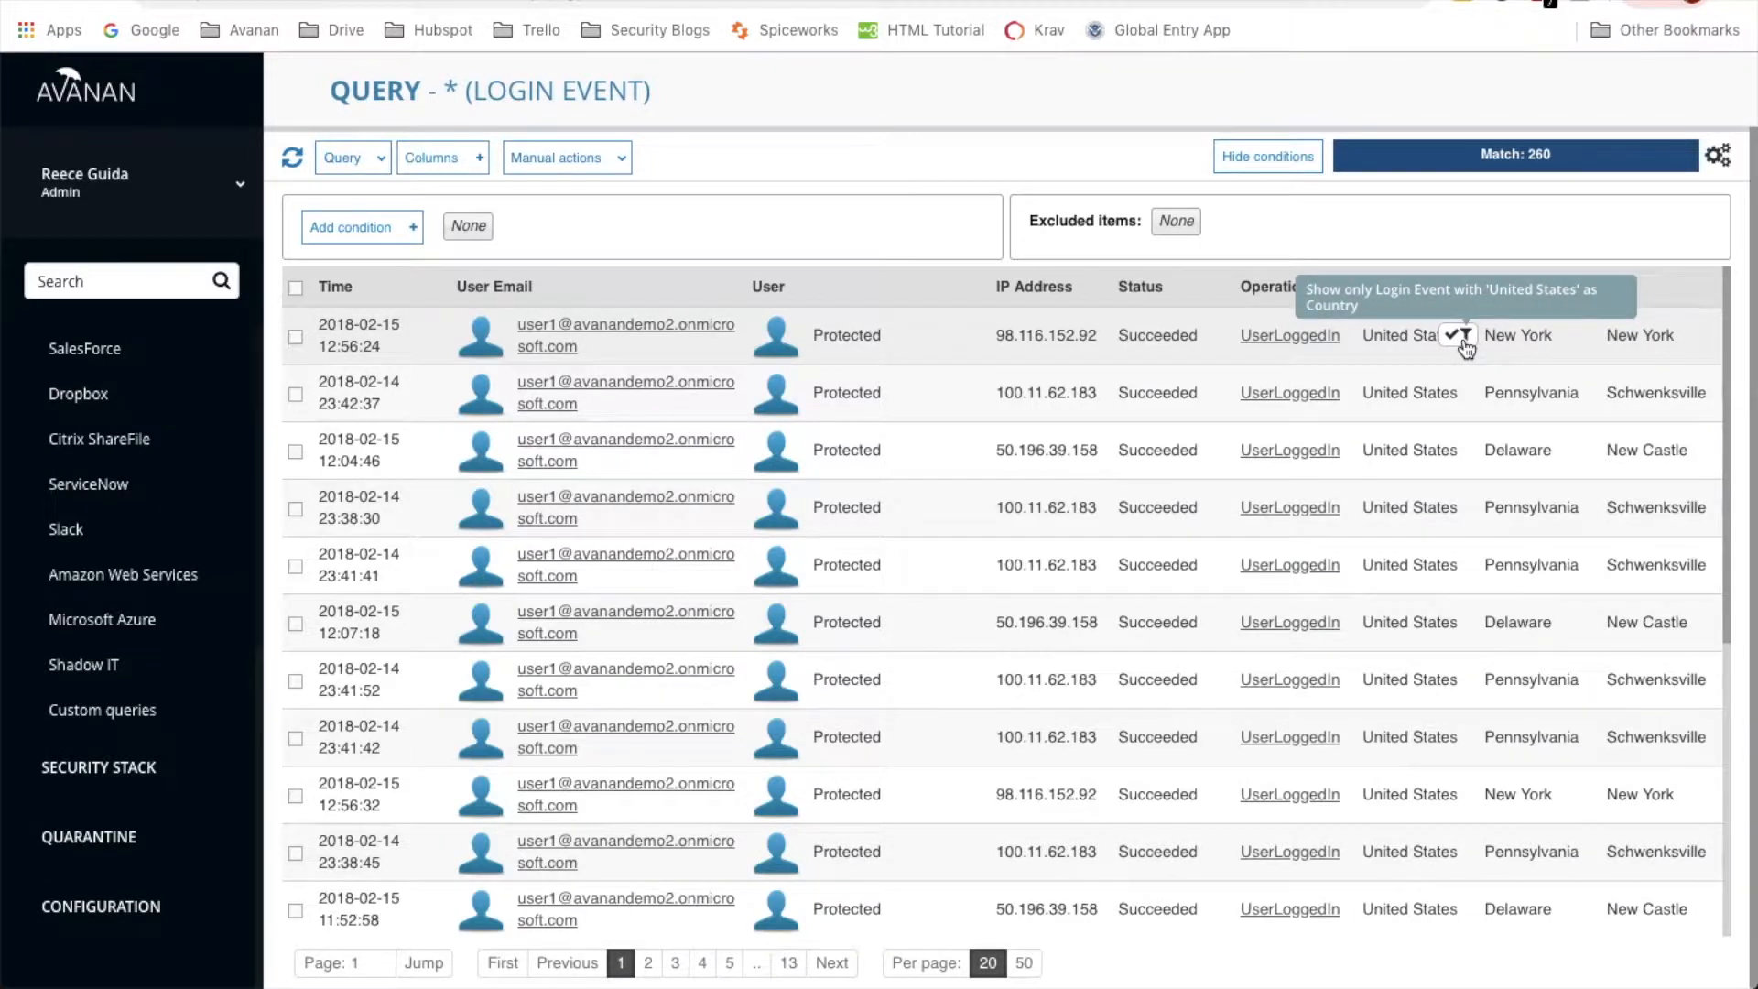
mouse_move(1459, 336)
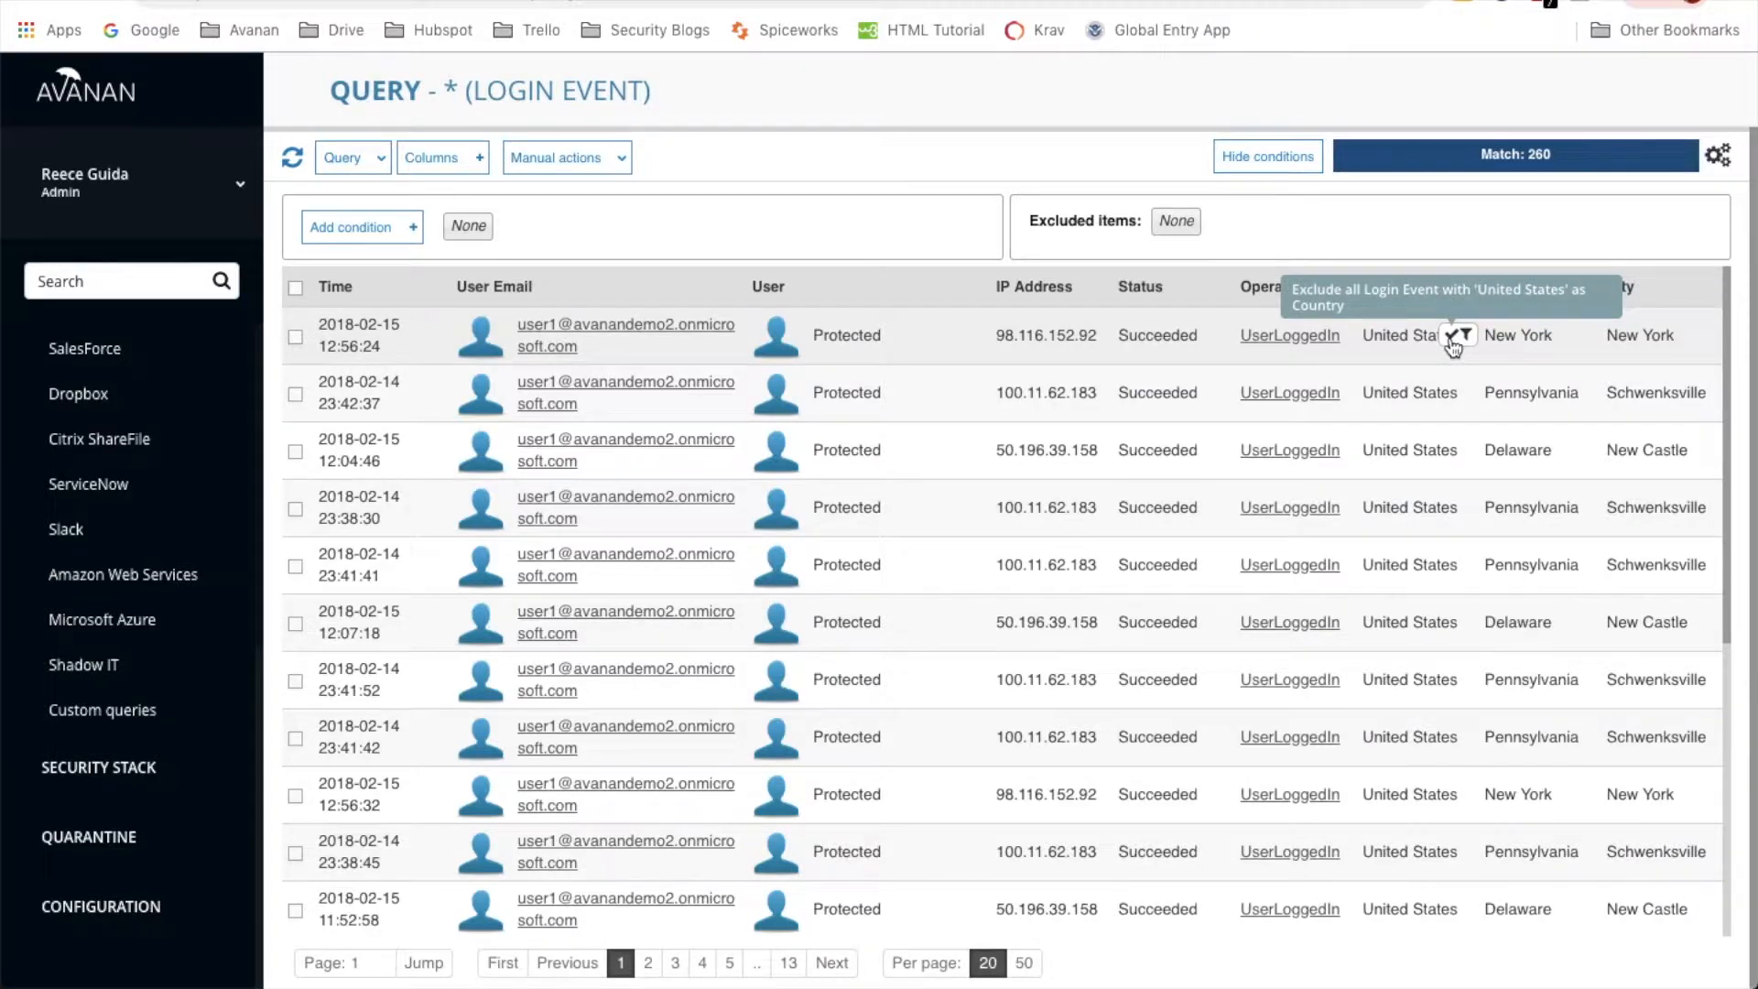
Add the filter 'Country: not is United States' to the login events
left_click(1459, 335)
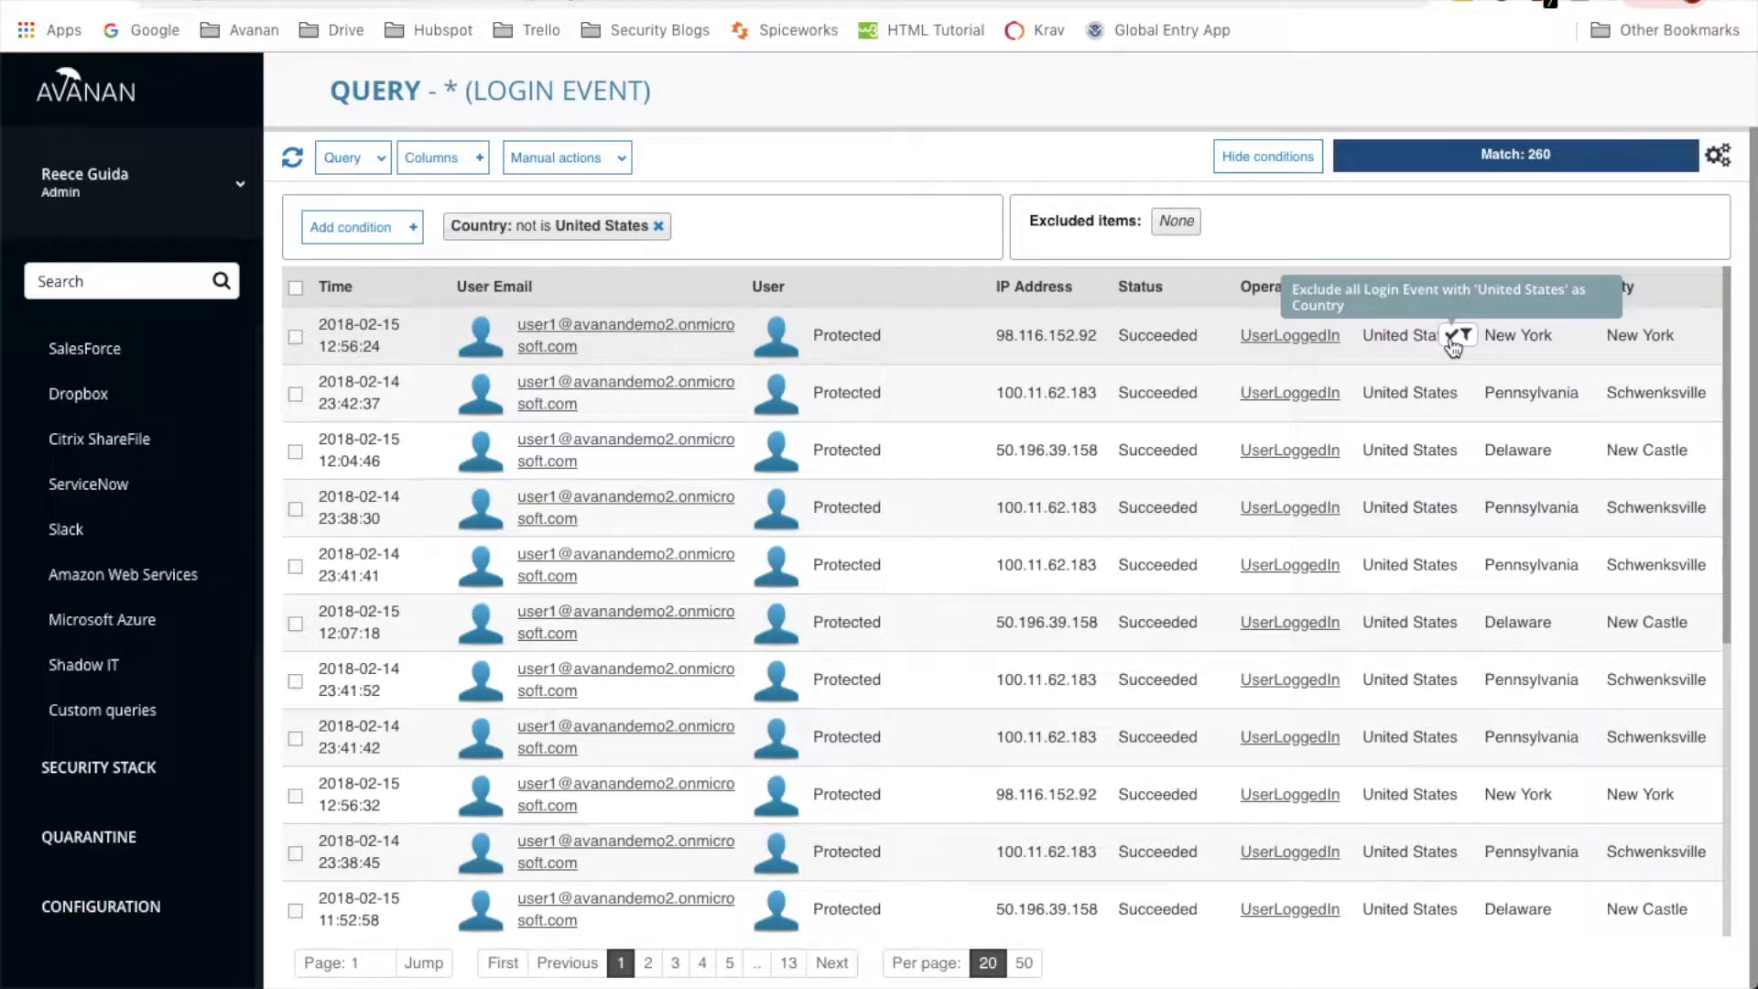
left_click(1460, 335)
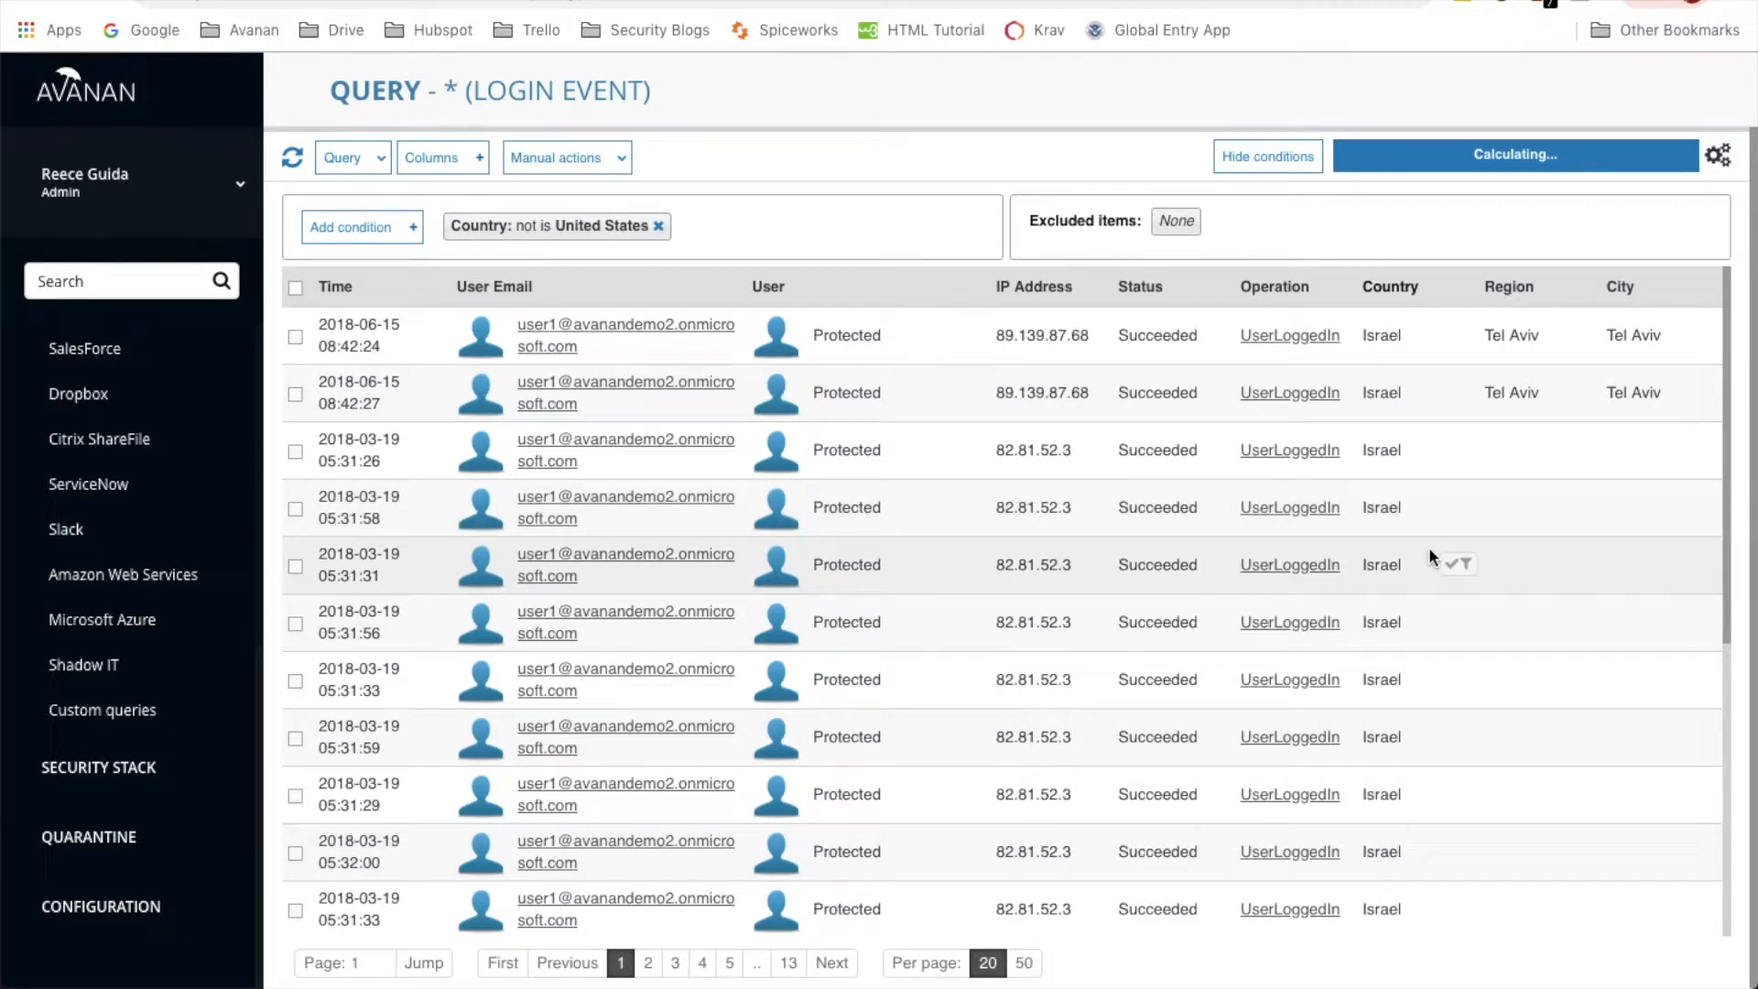
mouse_move(1178, 299)
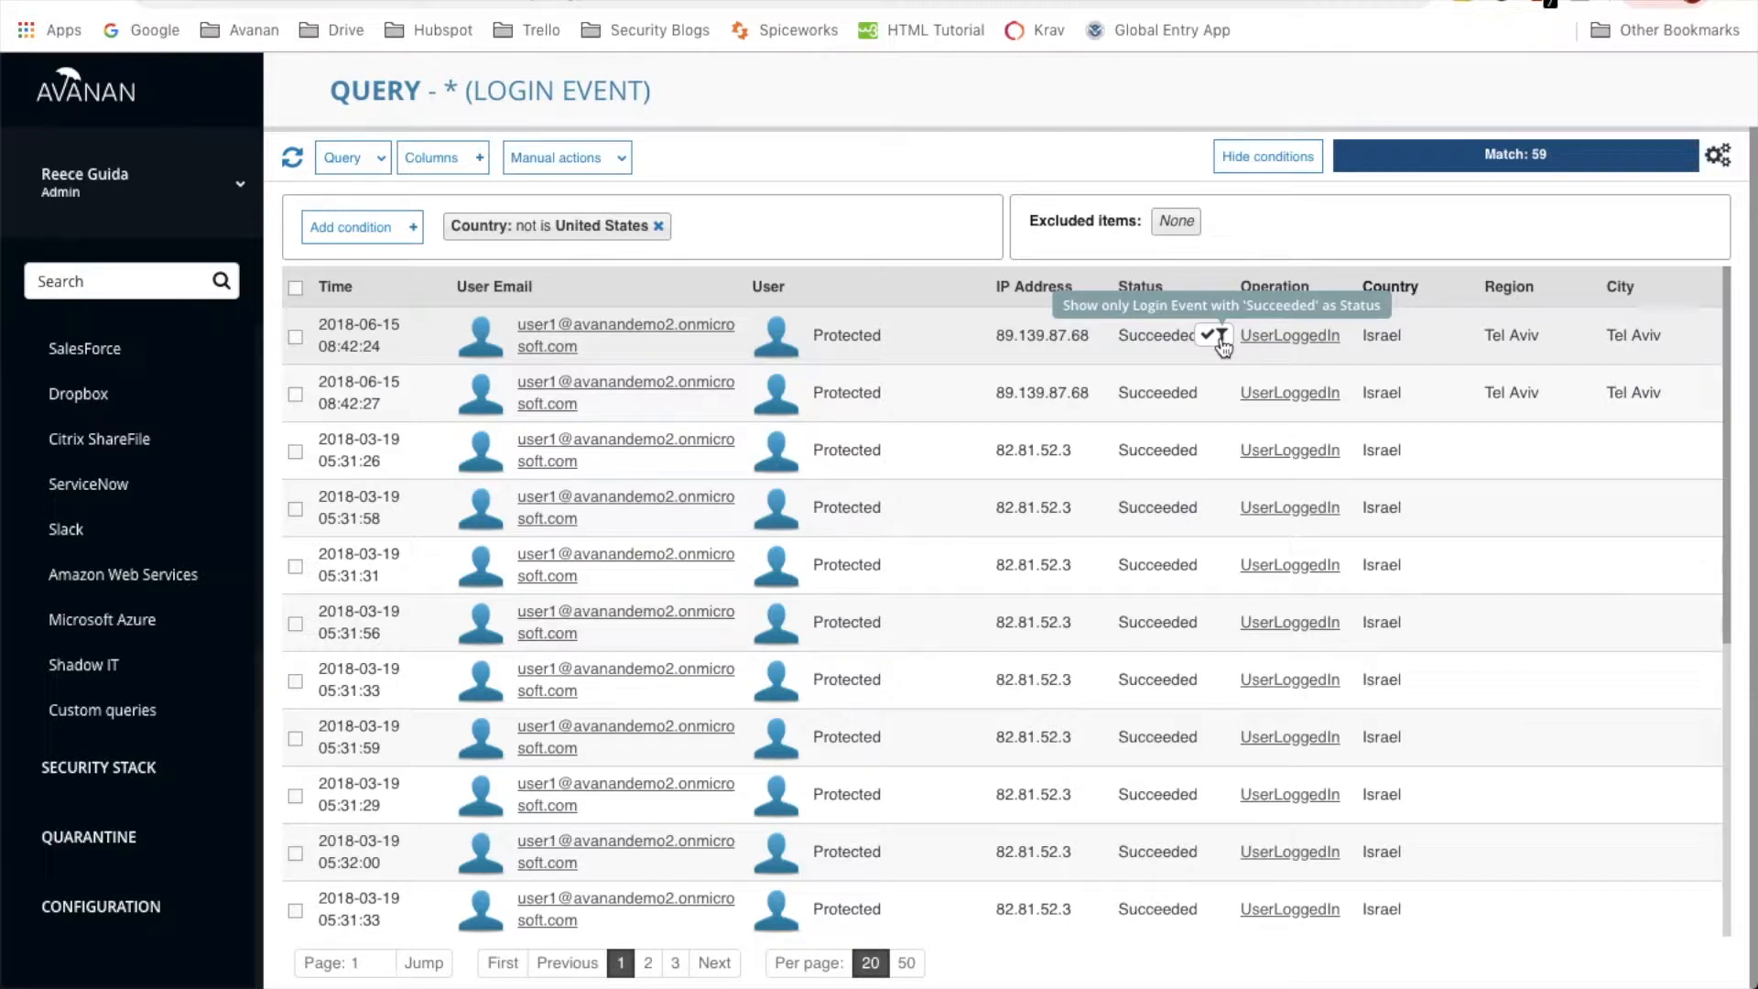
Add the filter 'Status: is Succeeded', leaving 59 matching events
left_click(1211, 335)
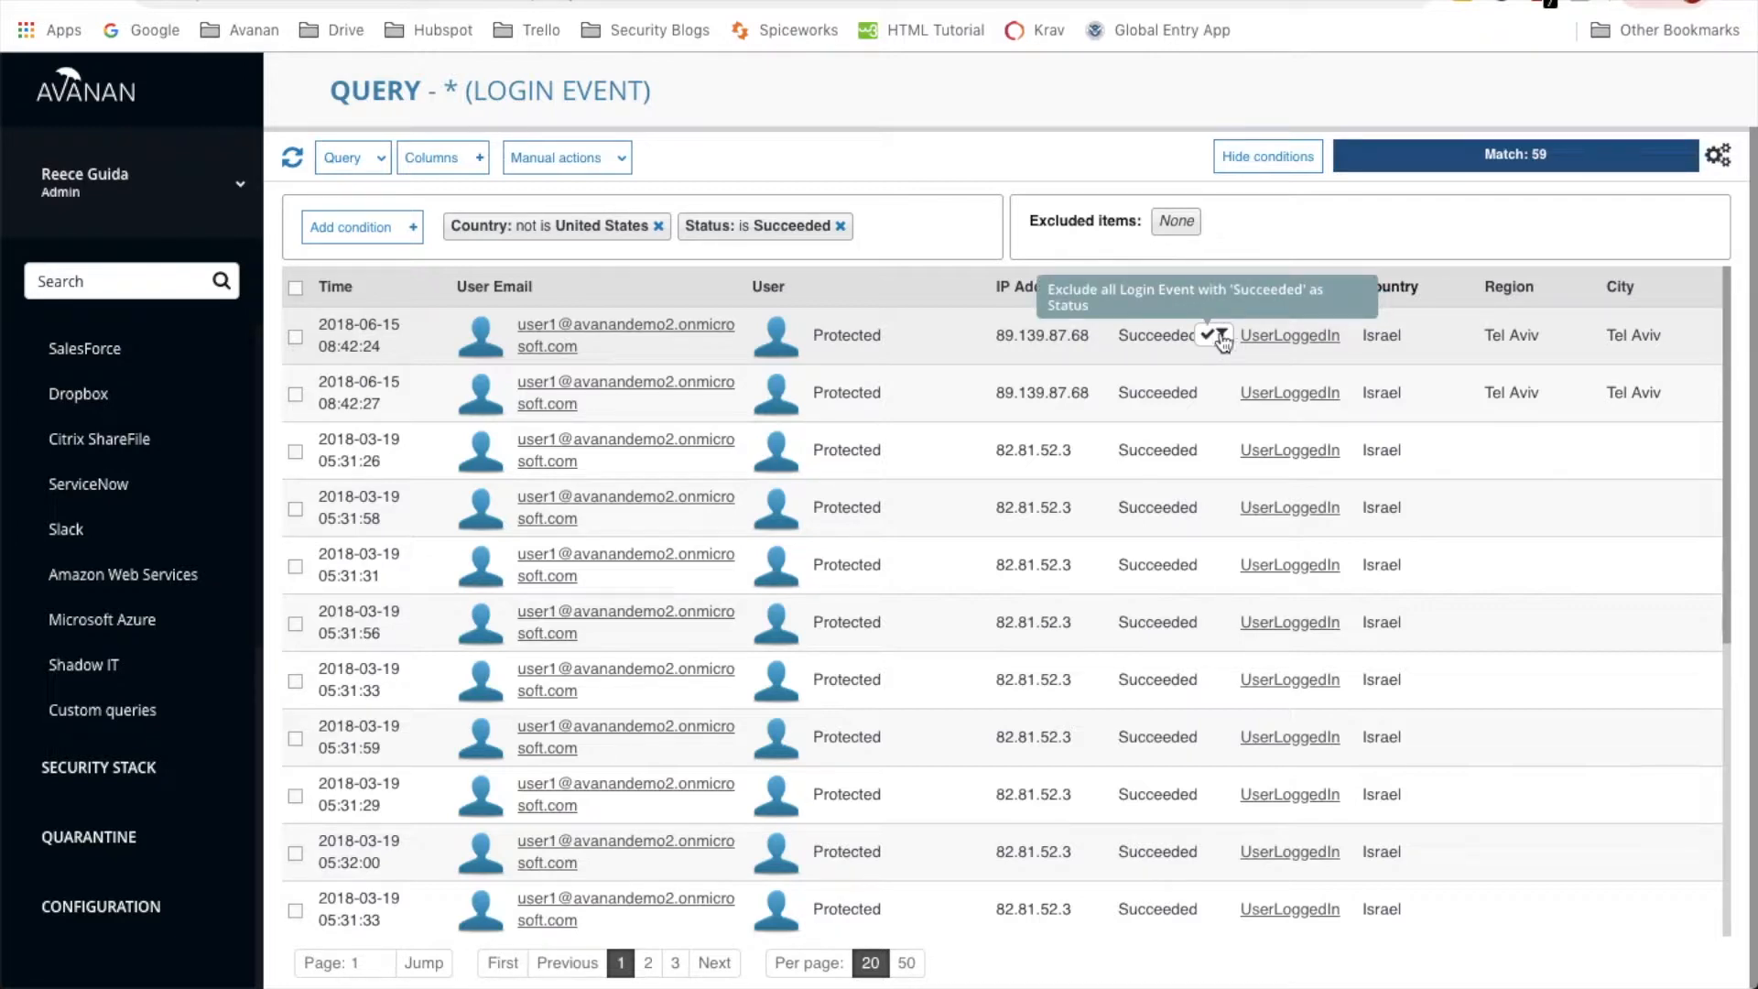
mouse_move(1290, 245)
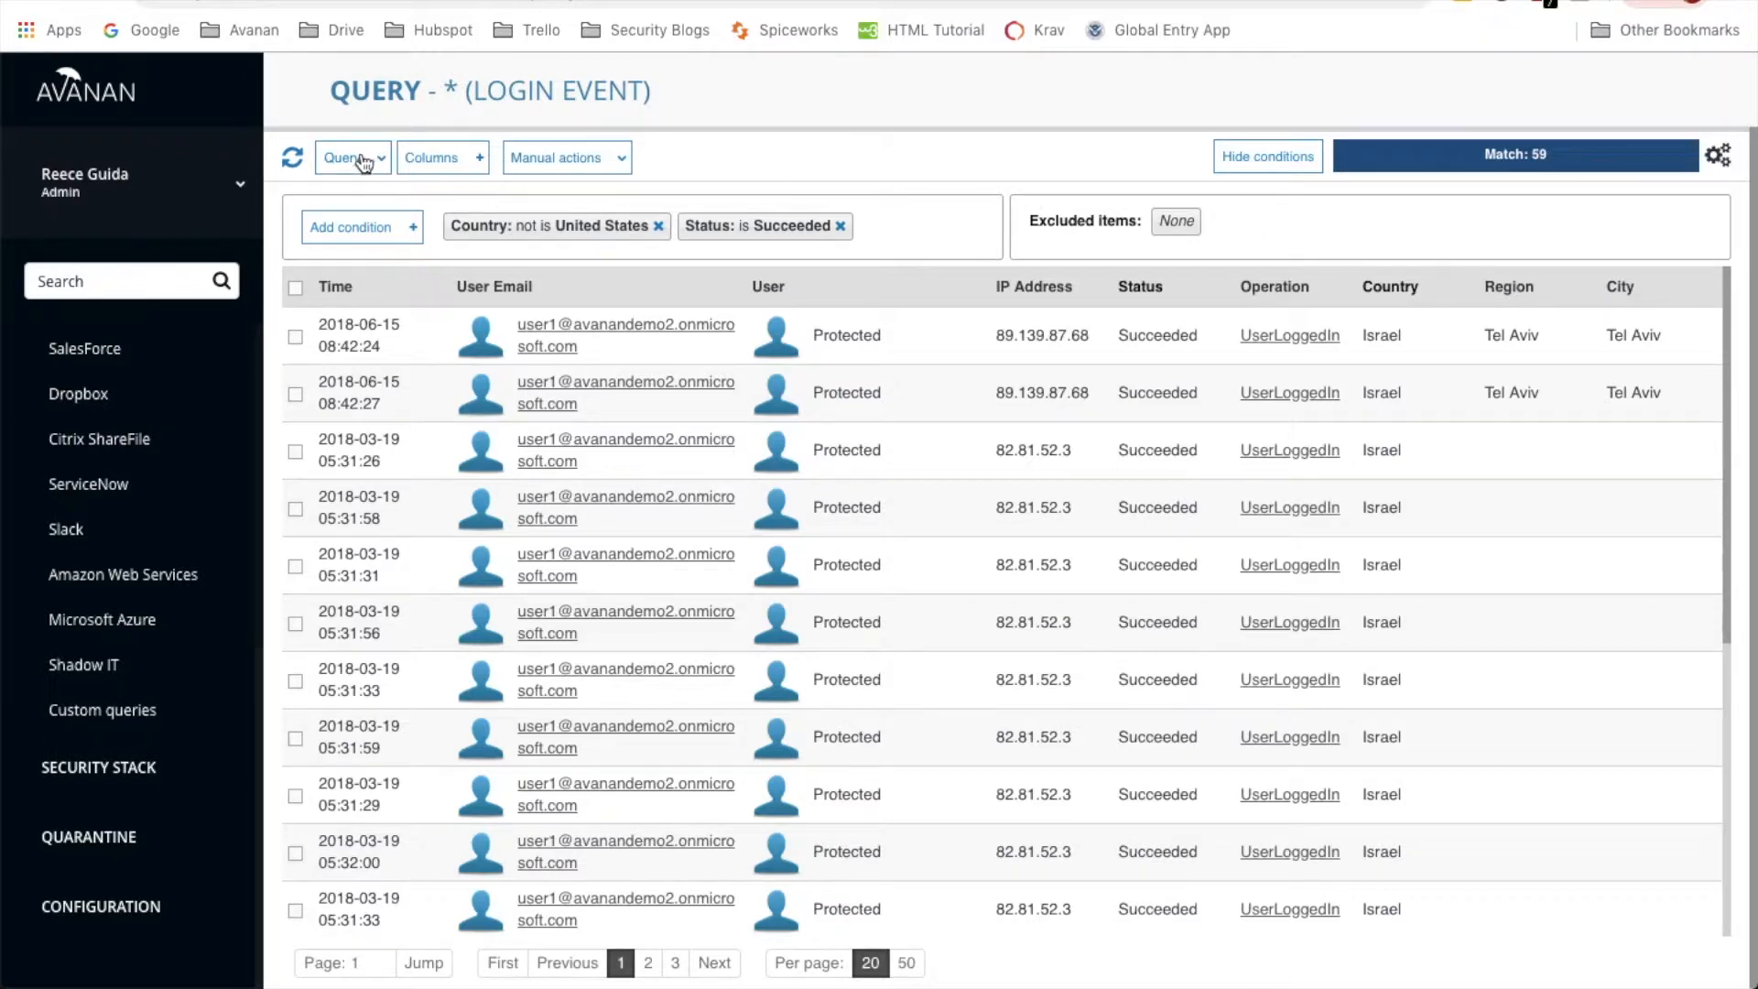
Save the query as 'Successful Logins Outside US' with High severity and Alert enabled
left_click(348, 156)
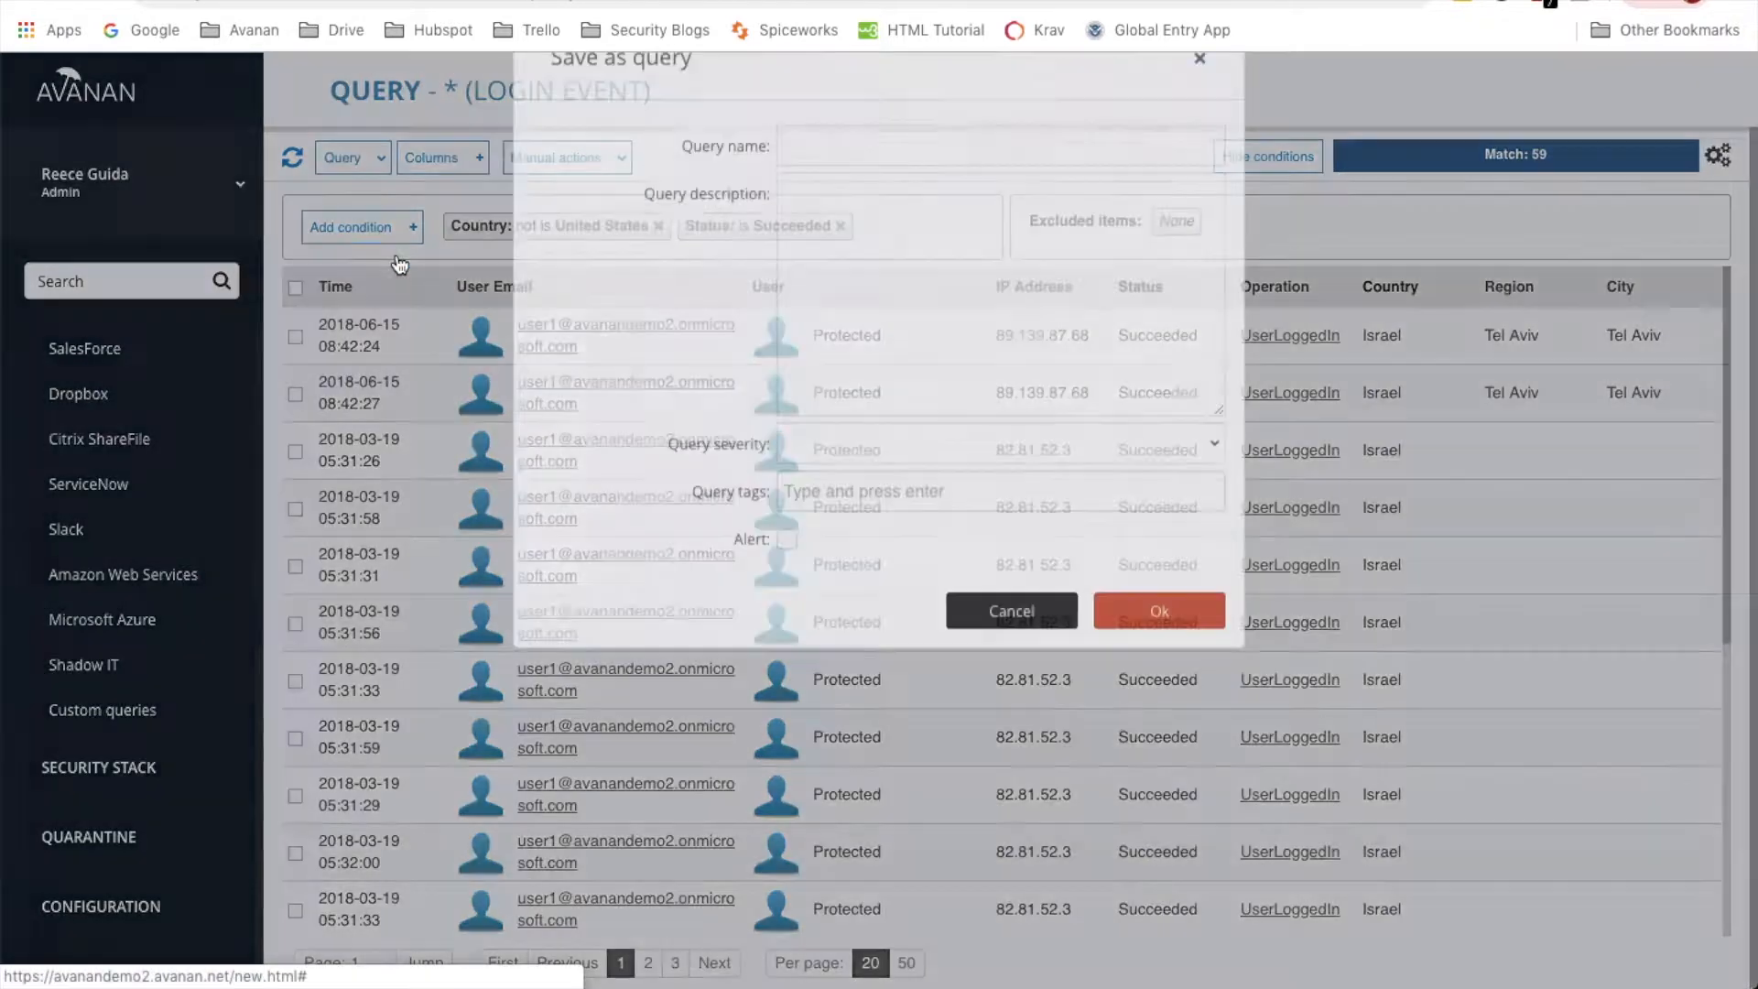
type("S")
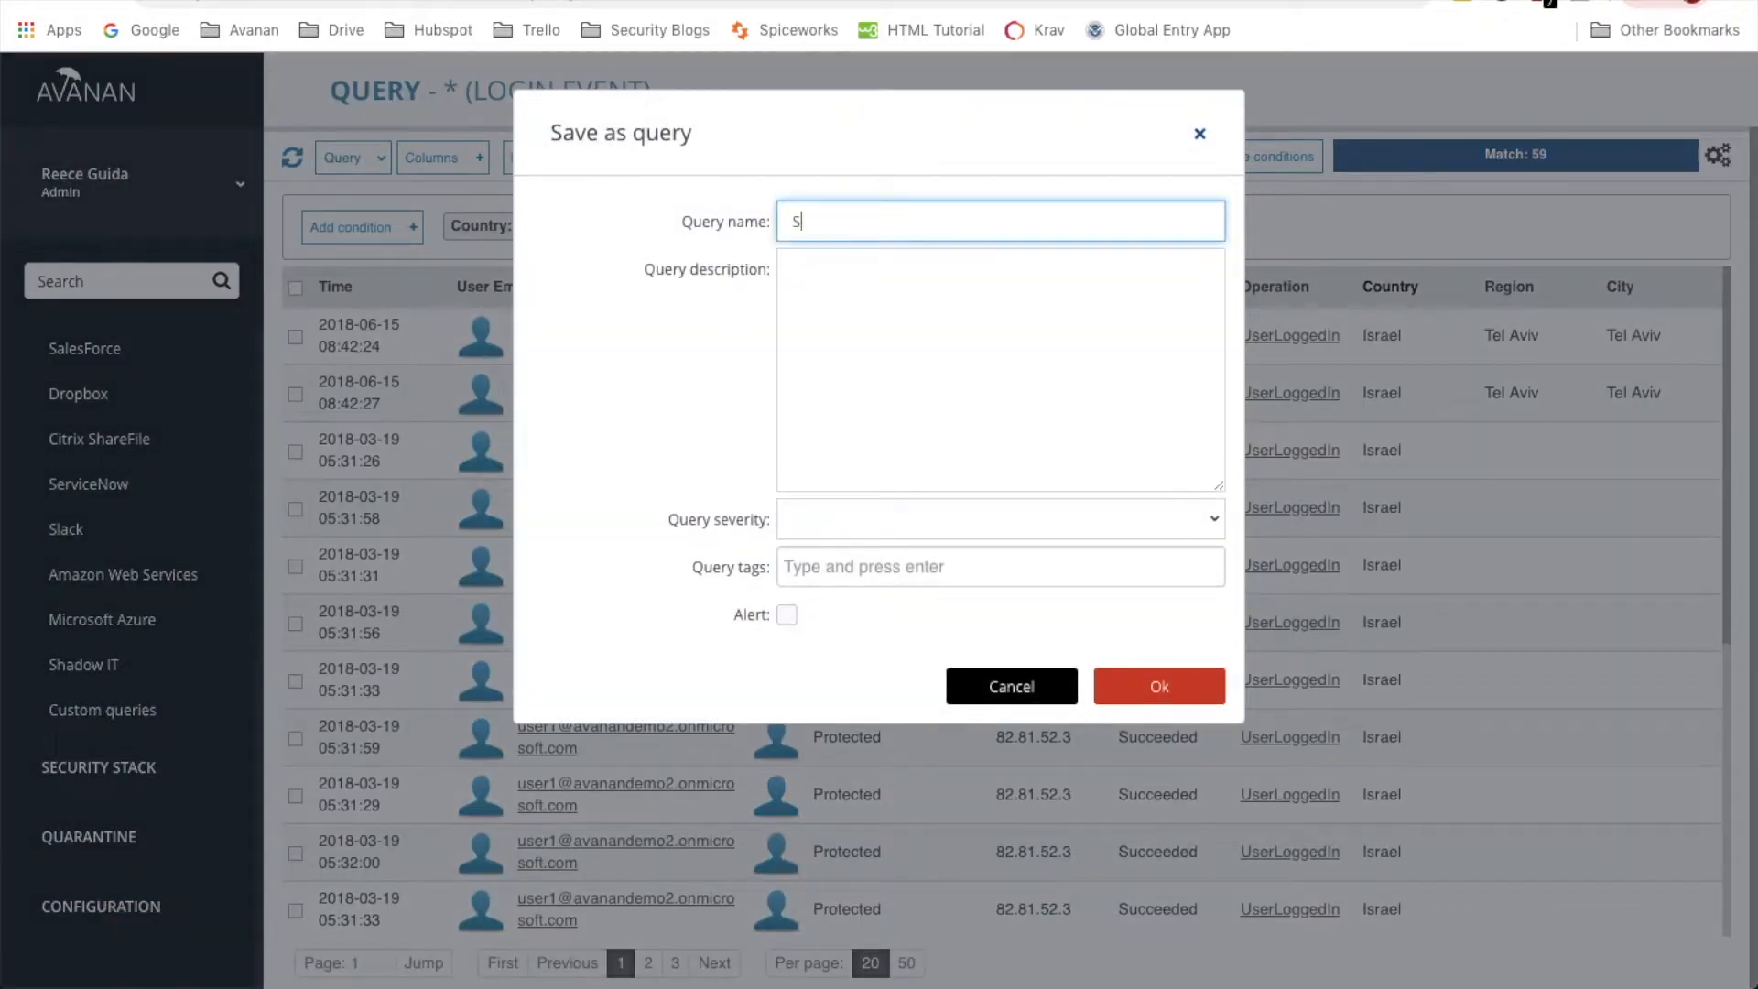
type("uccessful Lo")
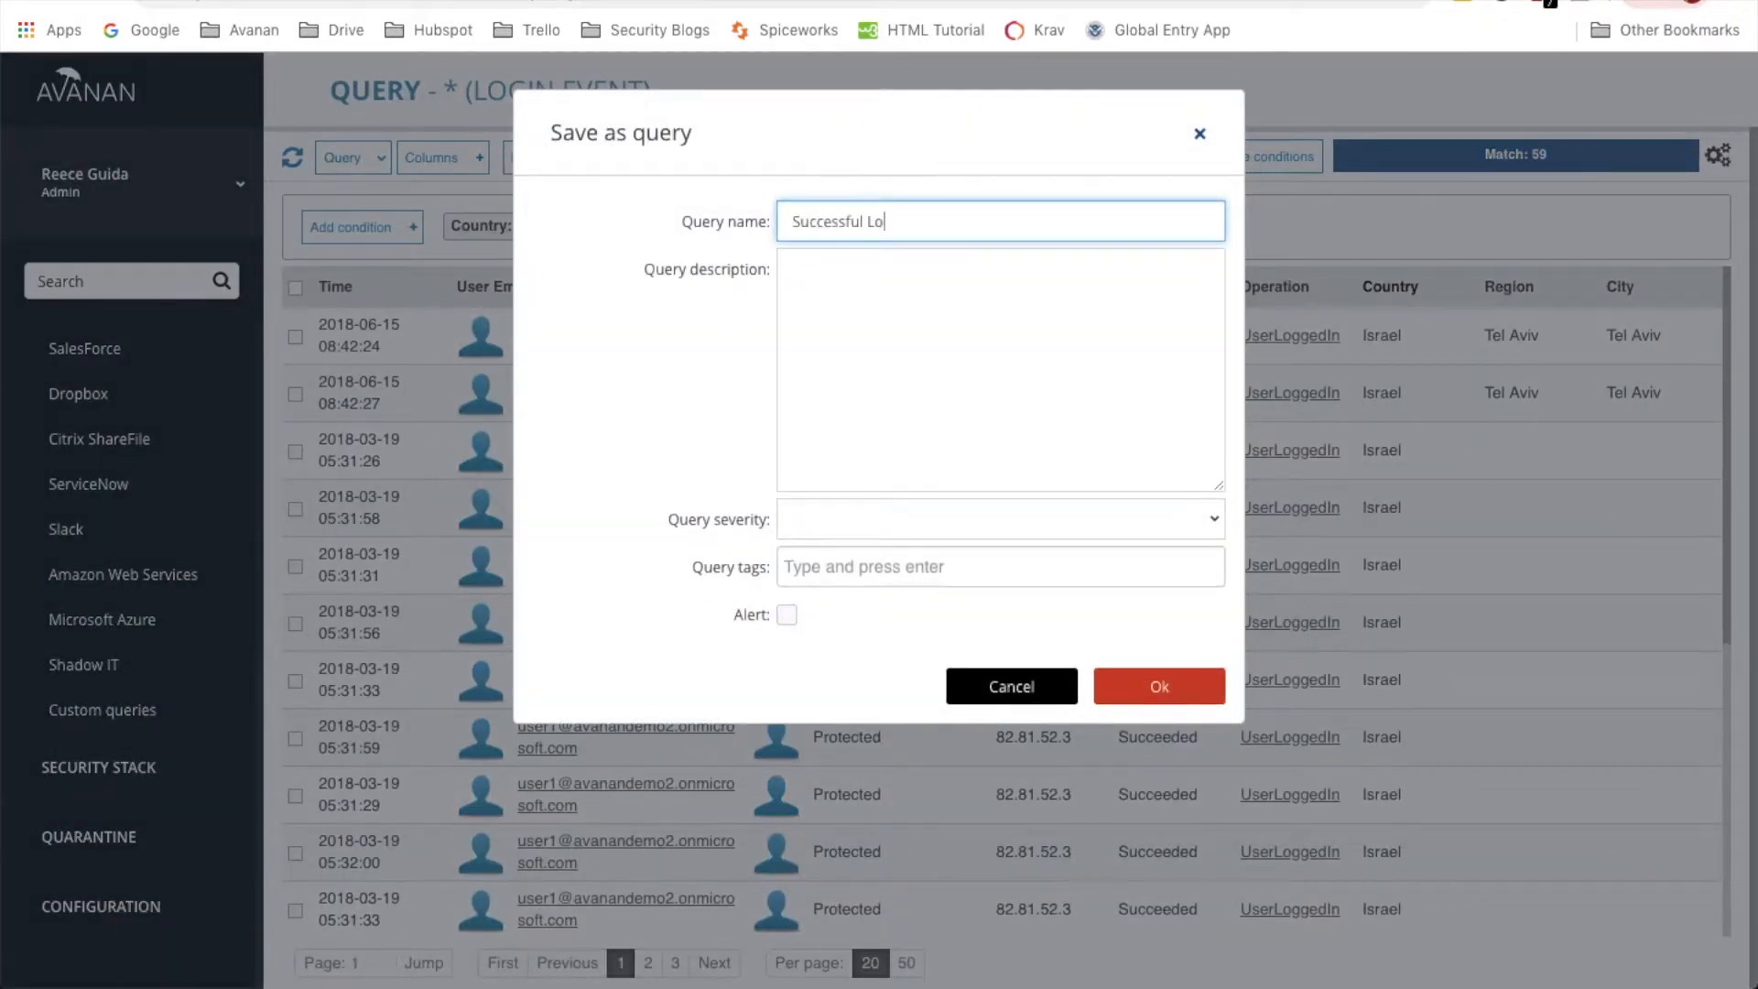
type("gins Outside U")
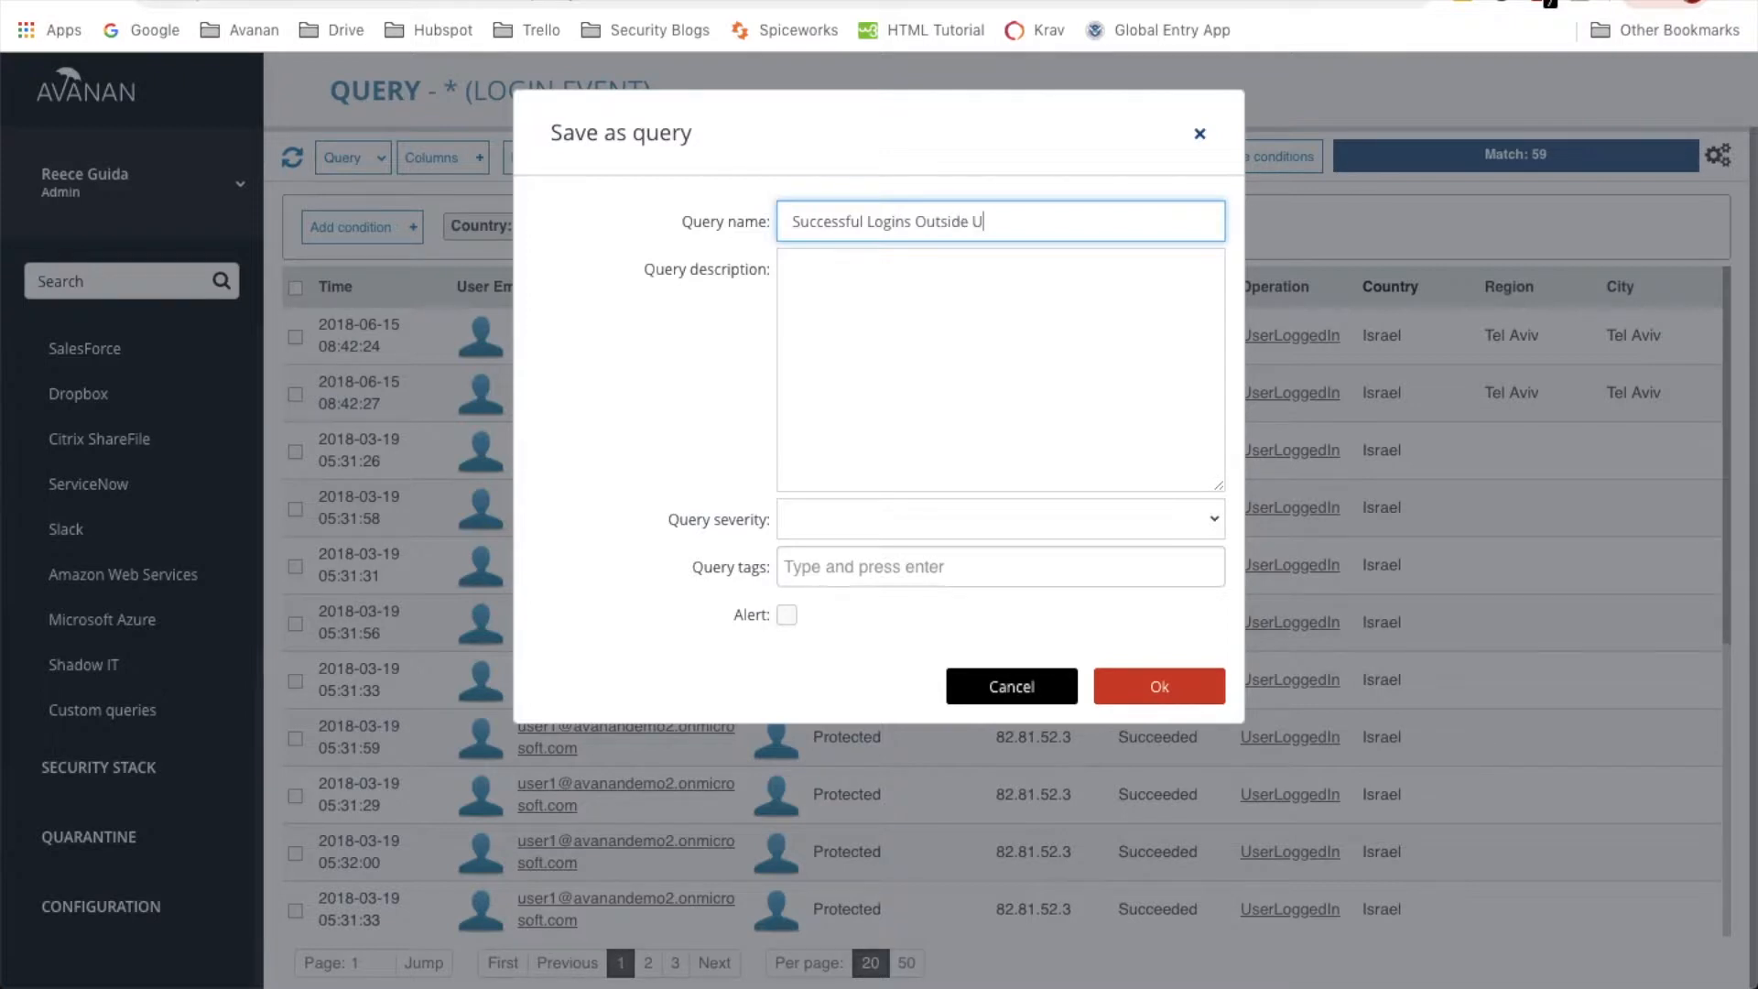
left_click(998, 518)
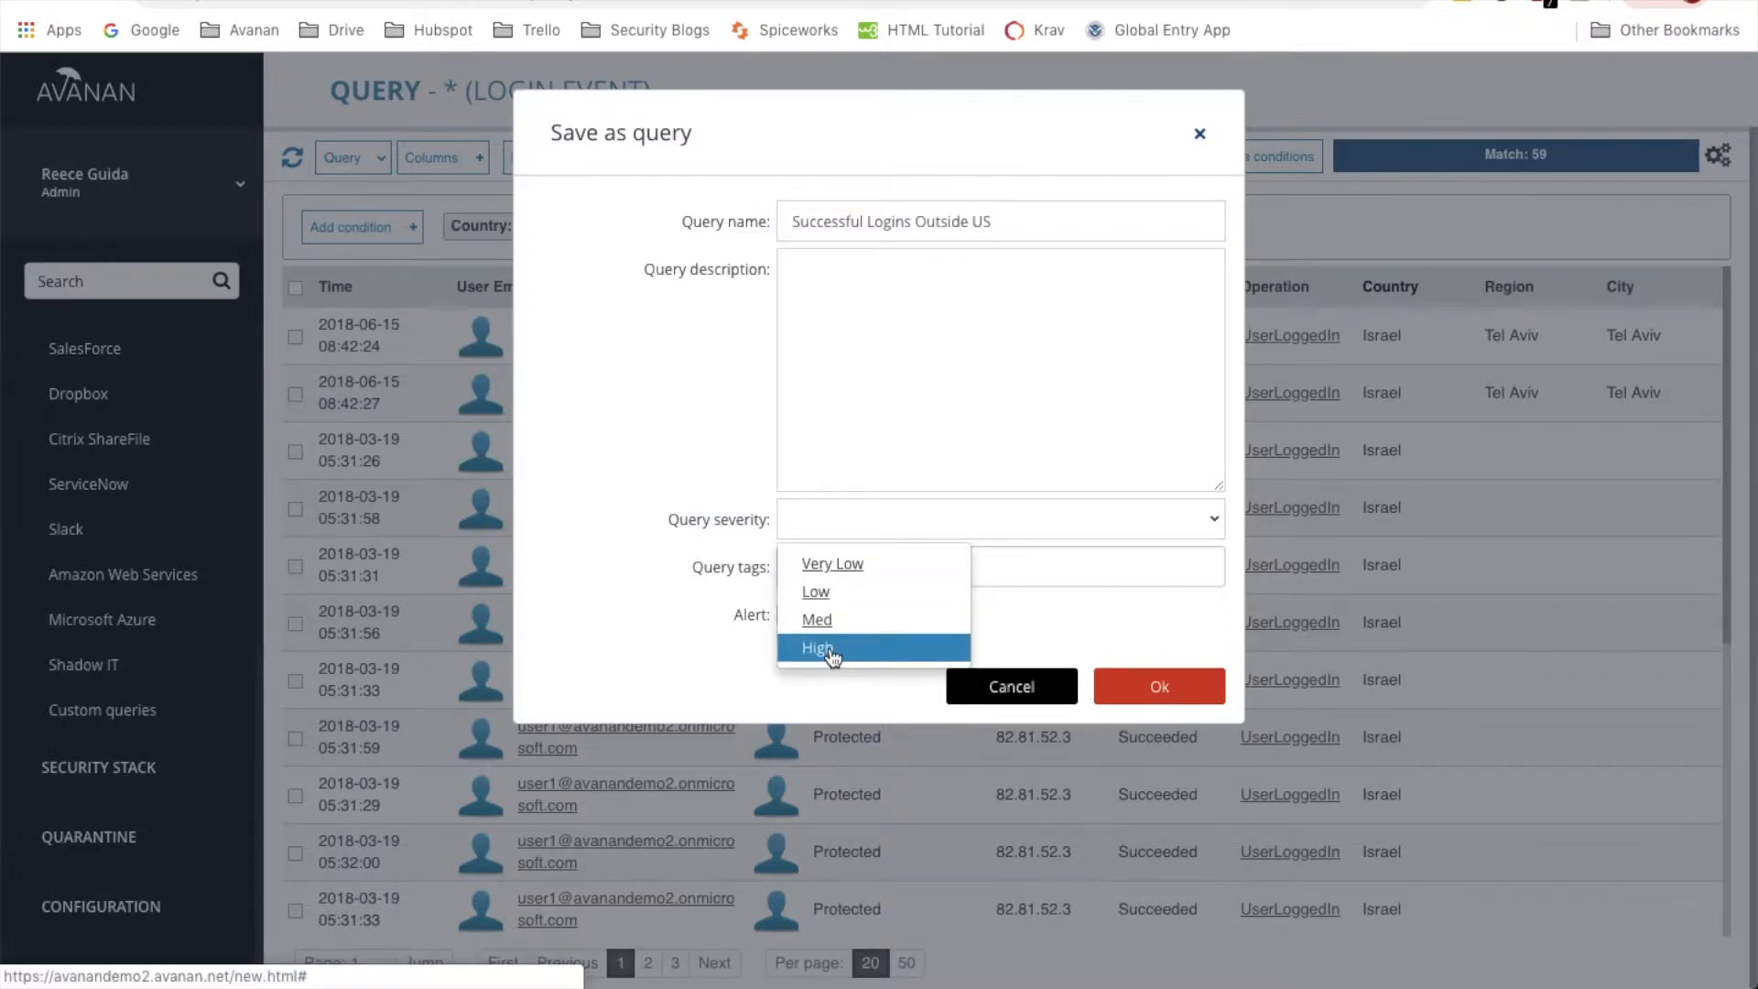
left_click(816, 648)
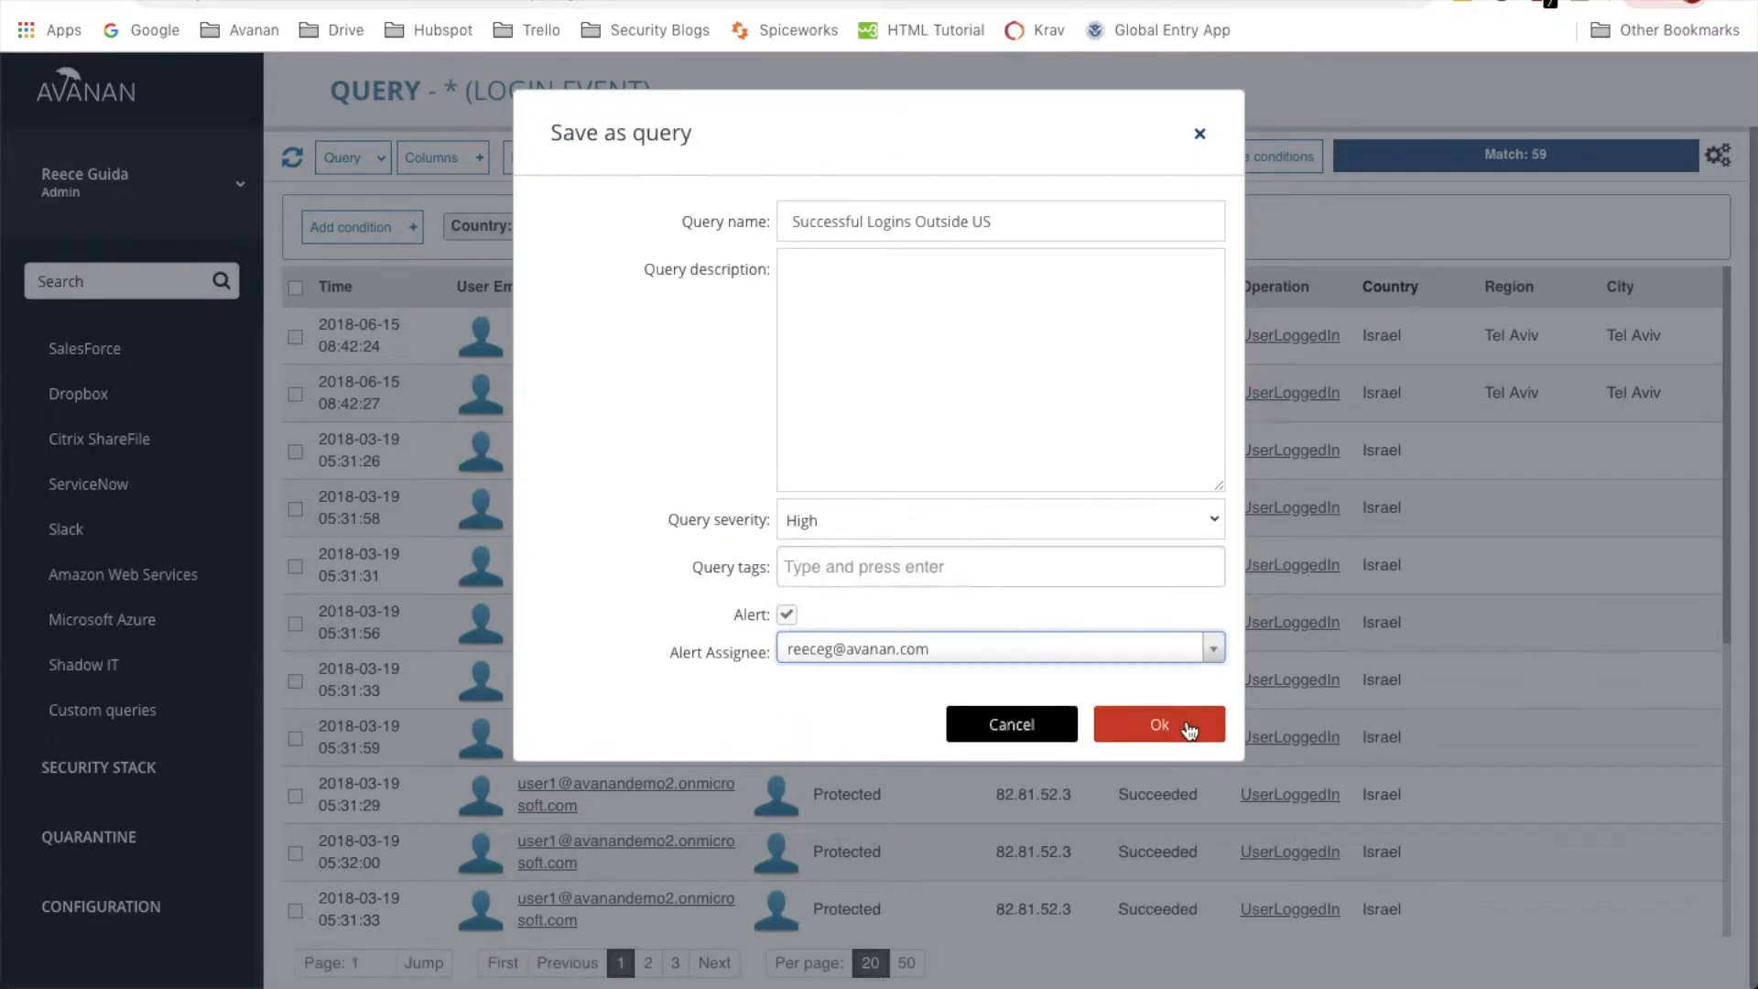
left_click(1158, 723)
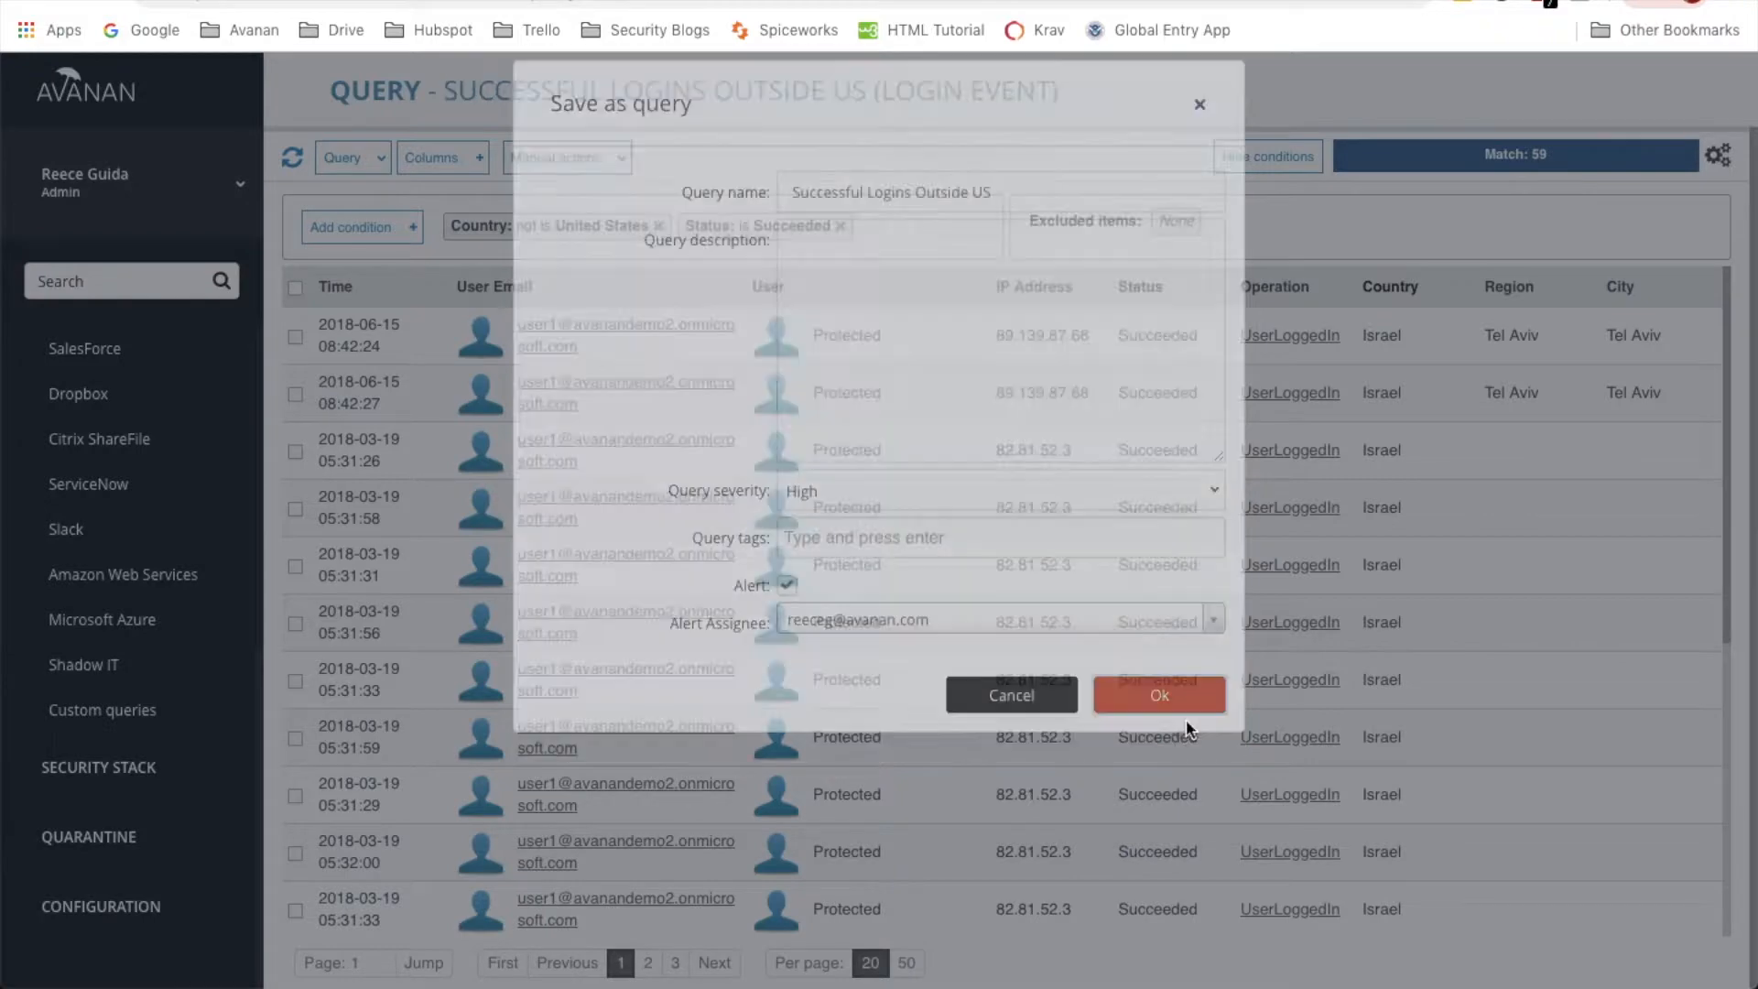
left_click(1159, 695)
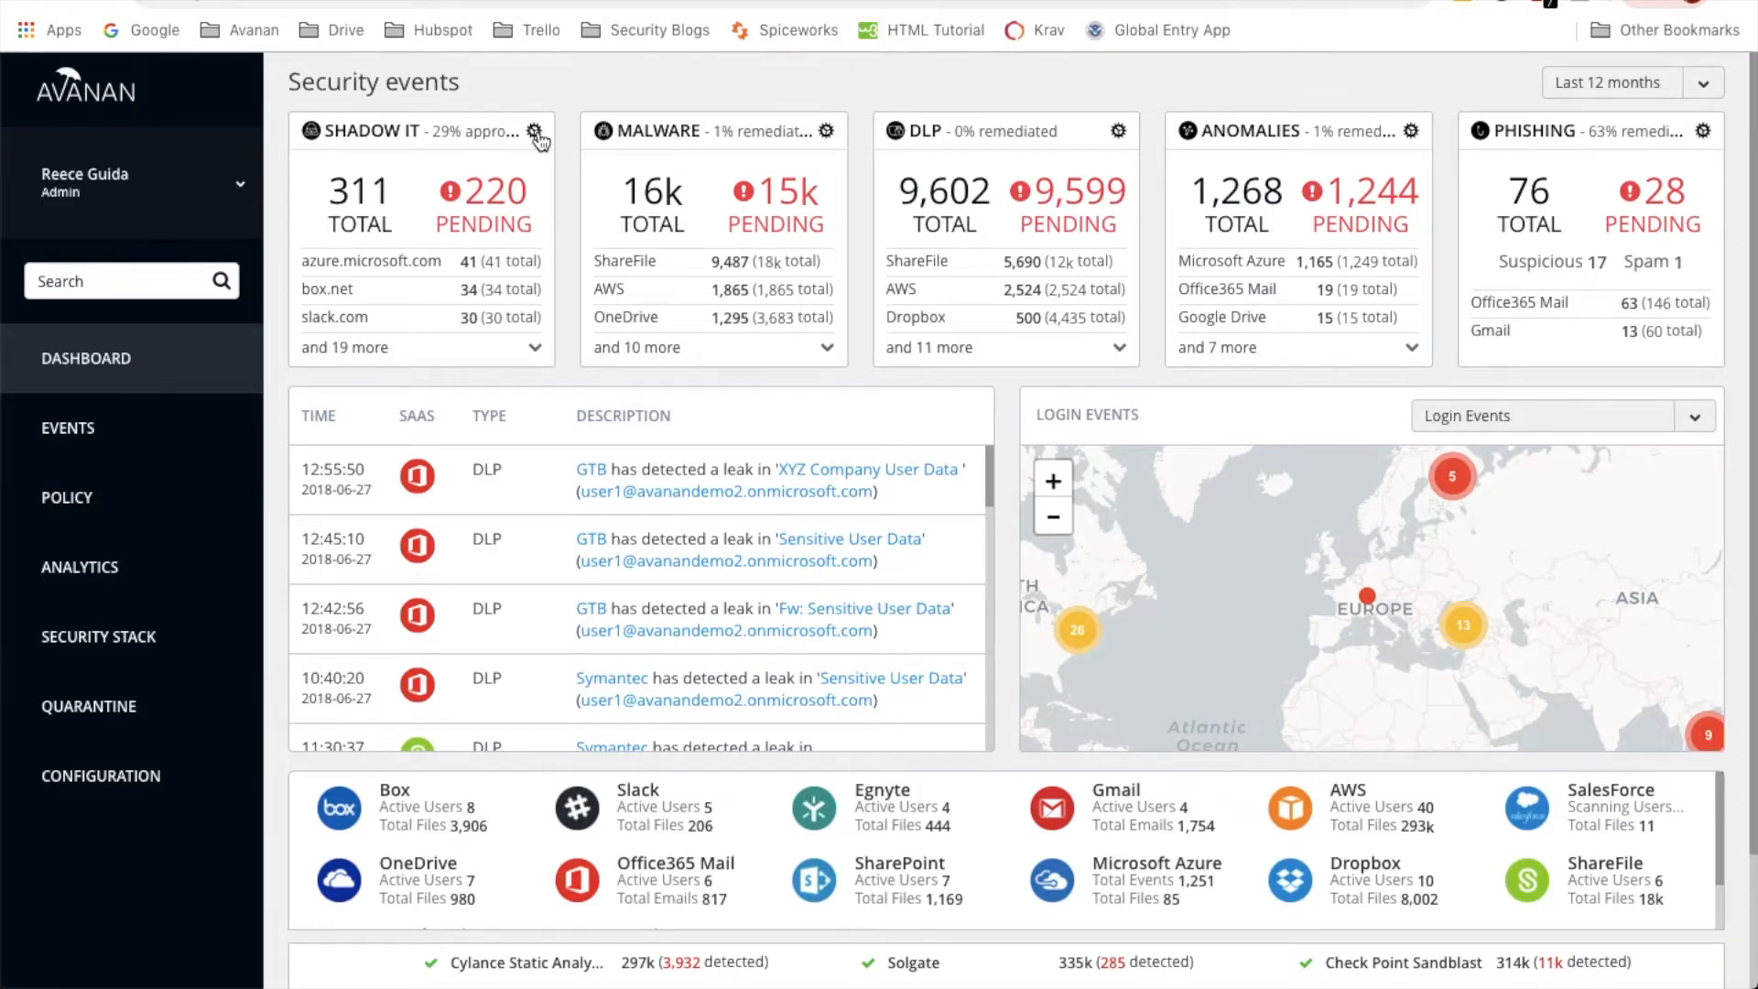
Replace the Shadow IT dashboard widget with a custom query widget
left_click(536, 131)
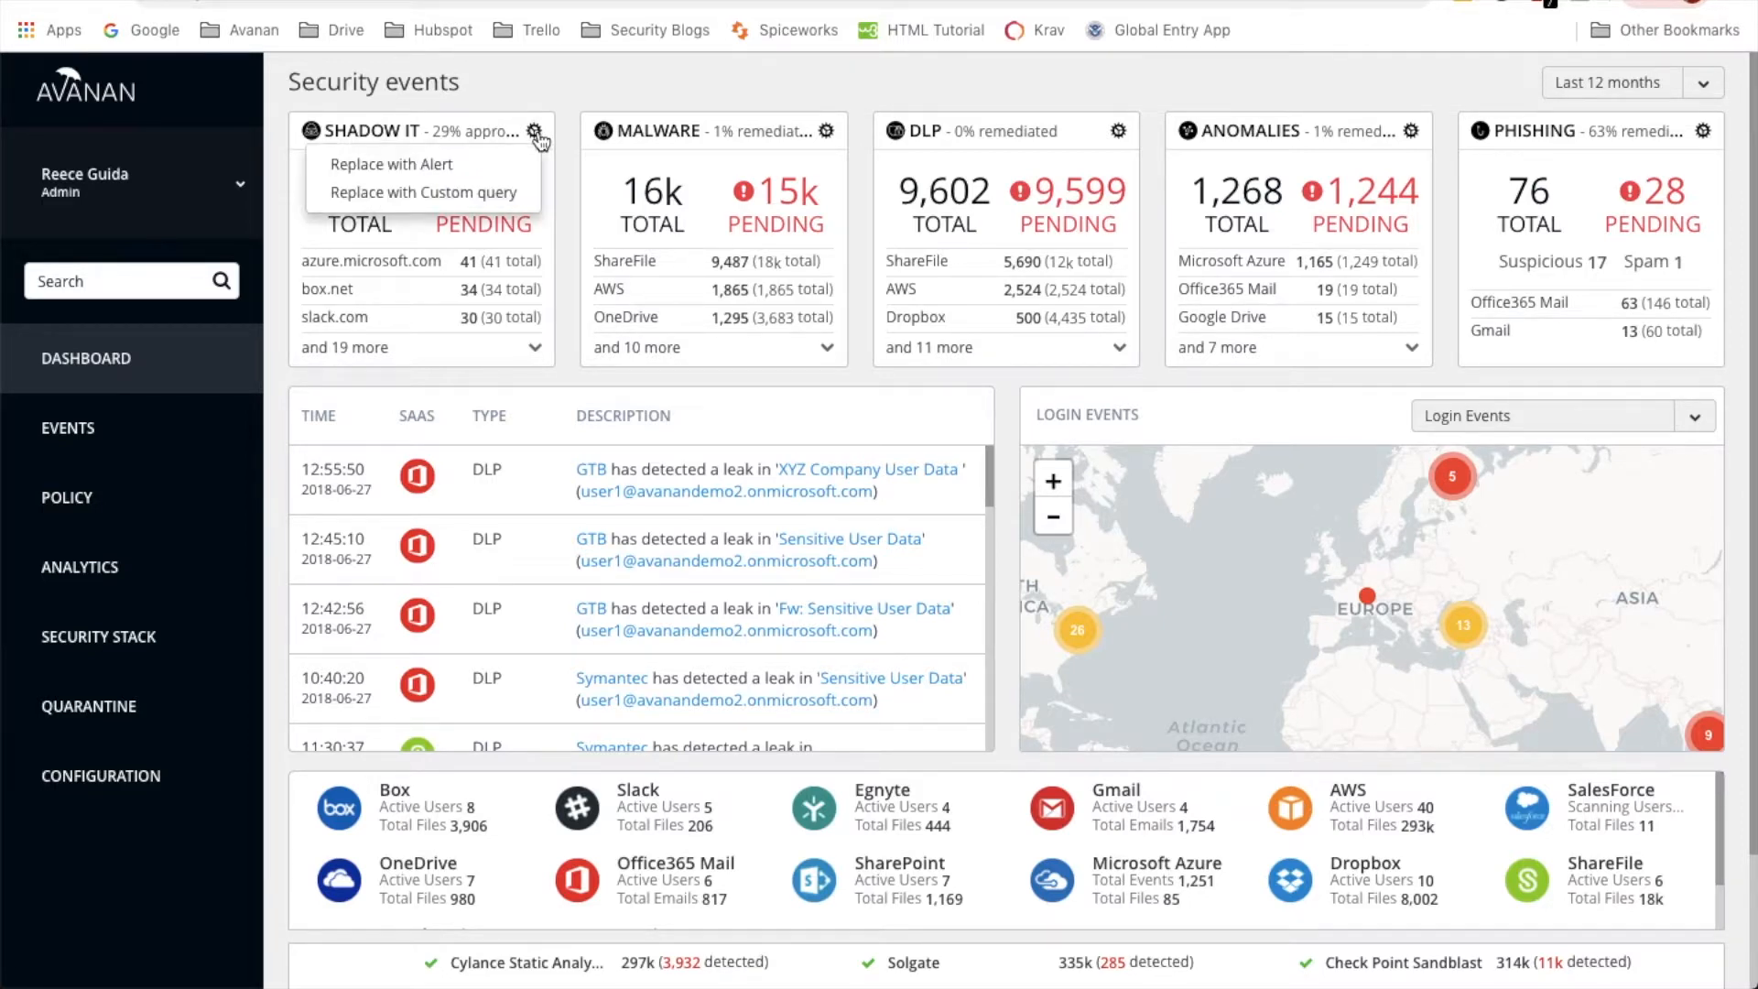
mouse_move(424, 191)
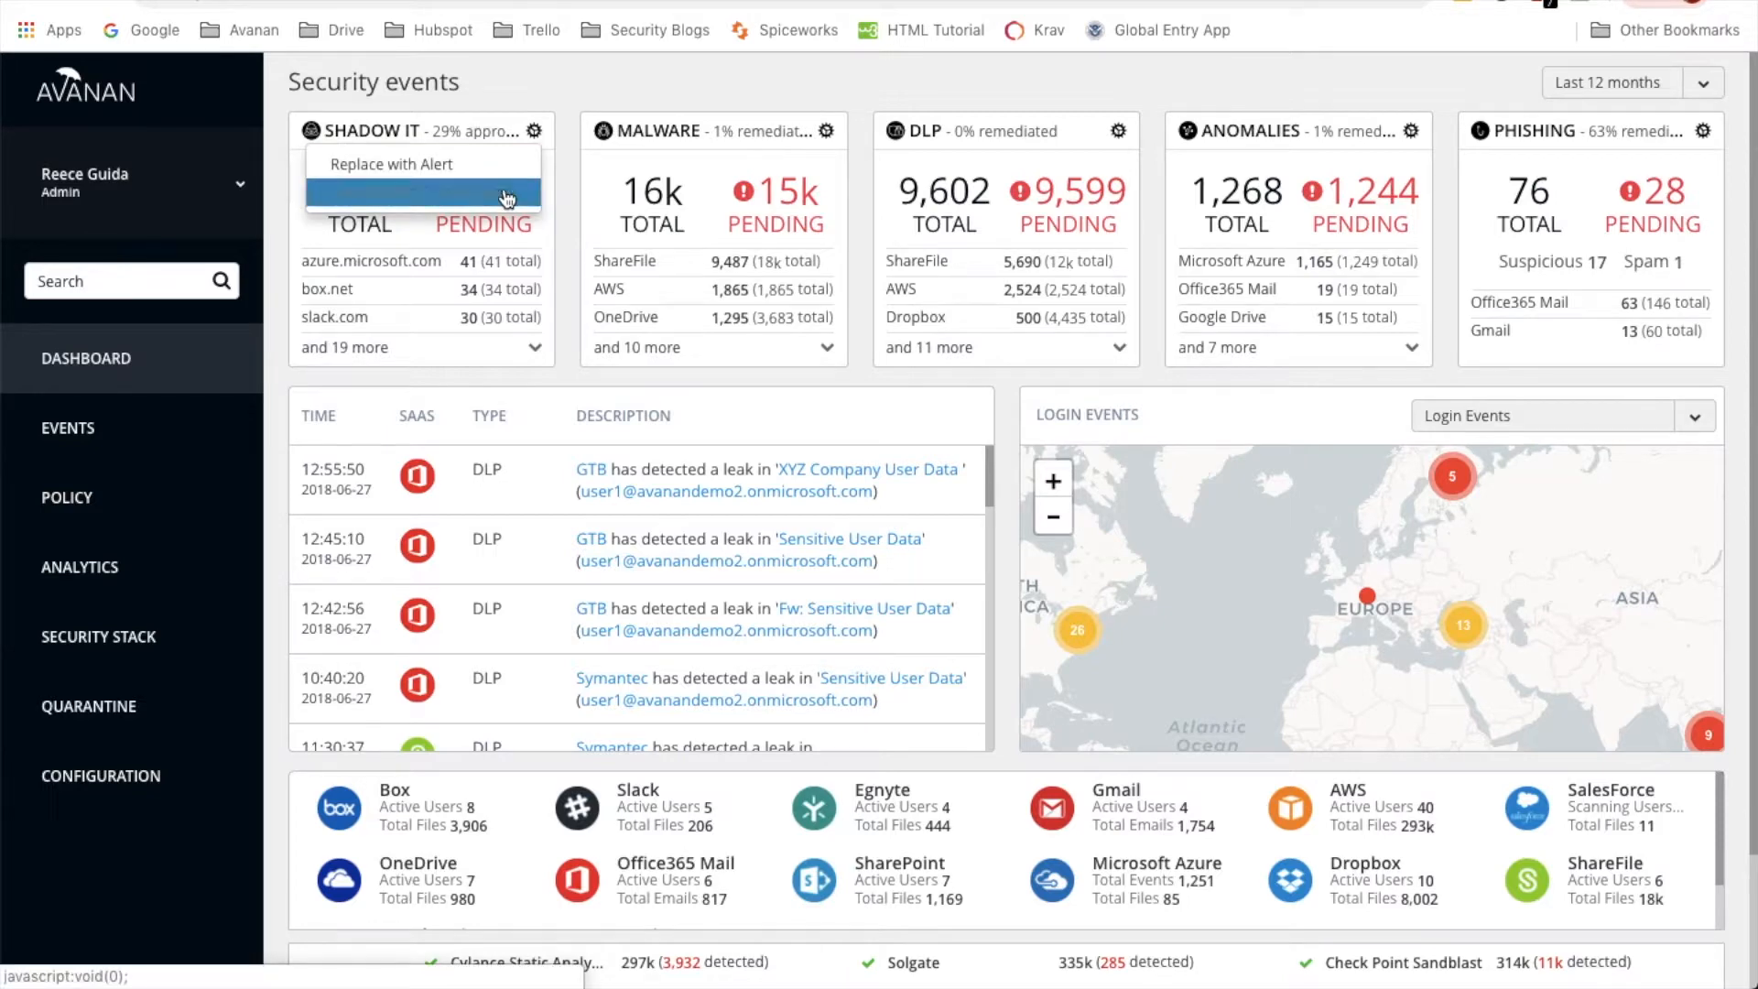
left_click(391, 164)
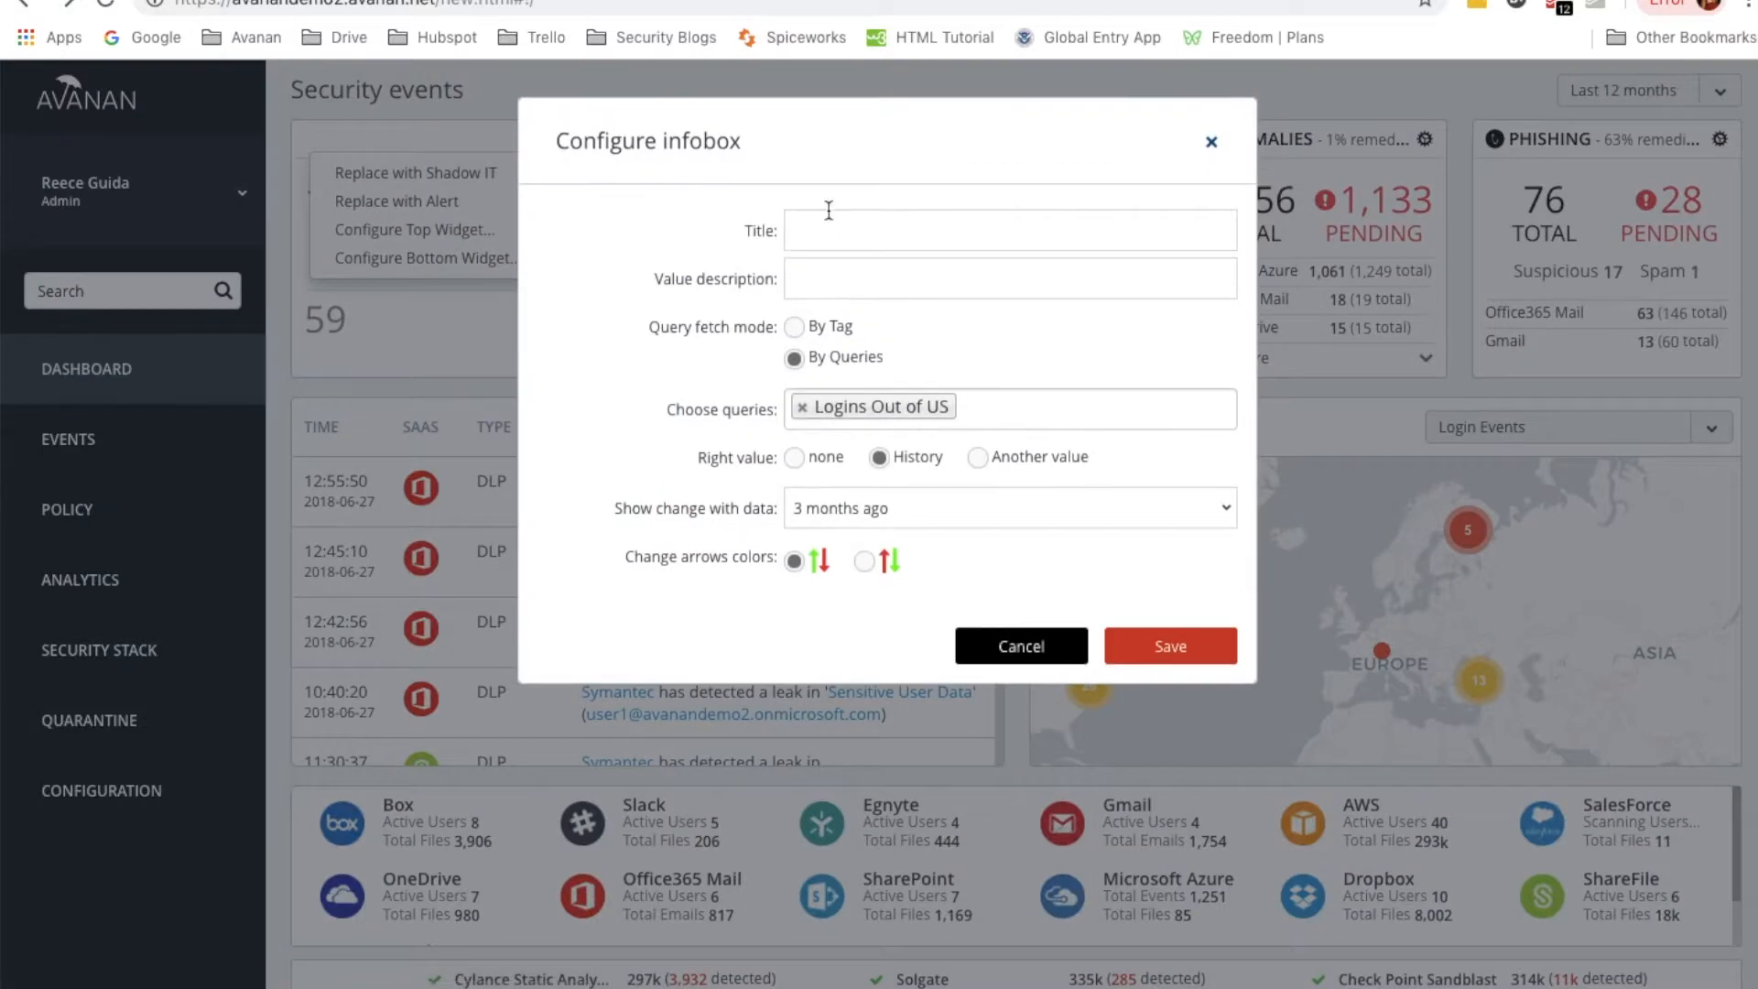
Title the top infobox 'Recent Successful Logins Outside US' and save it
left_click(1007, 230)
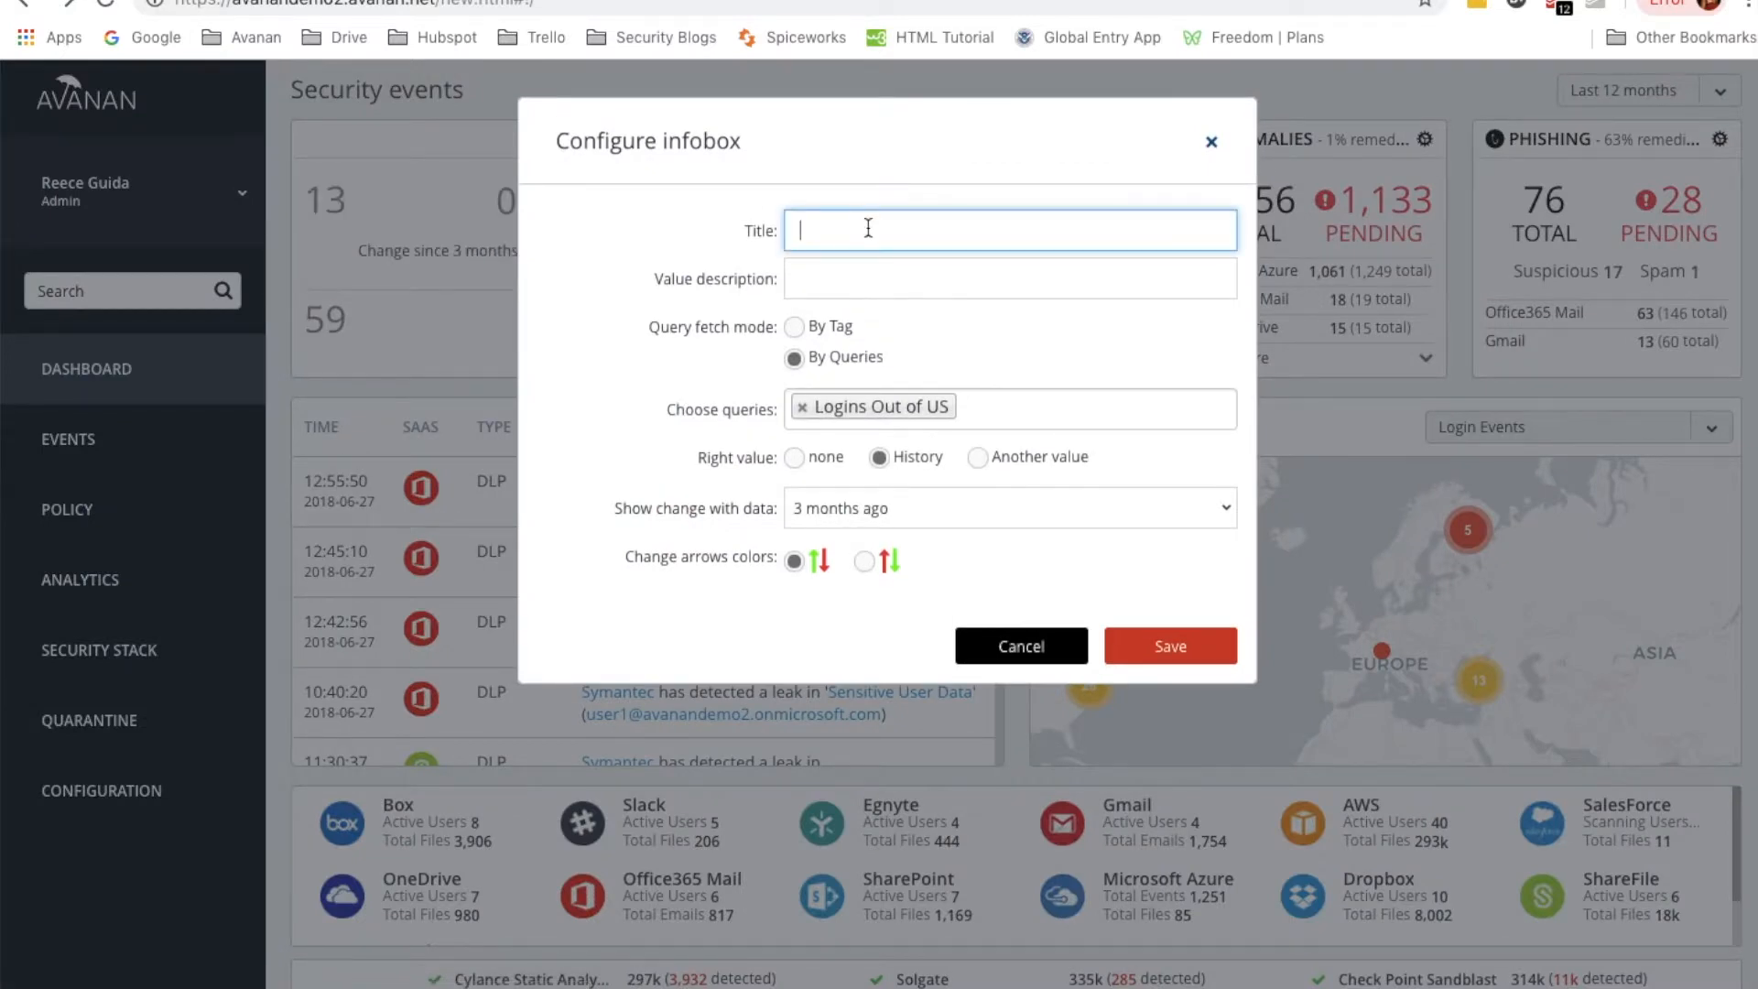
type("Recent Succesful Logins")
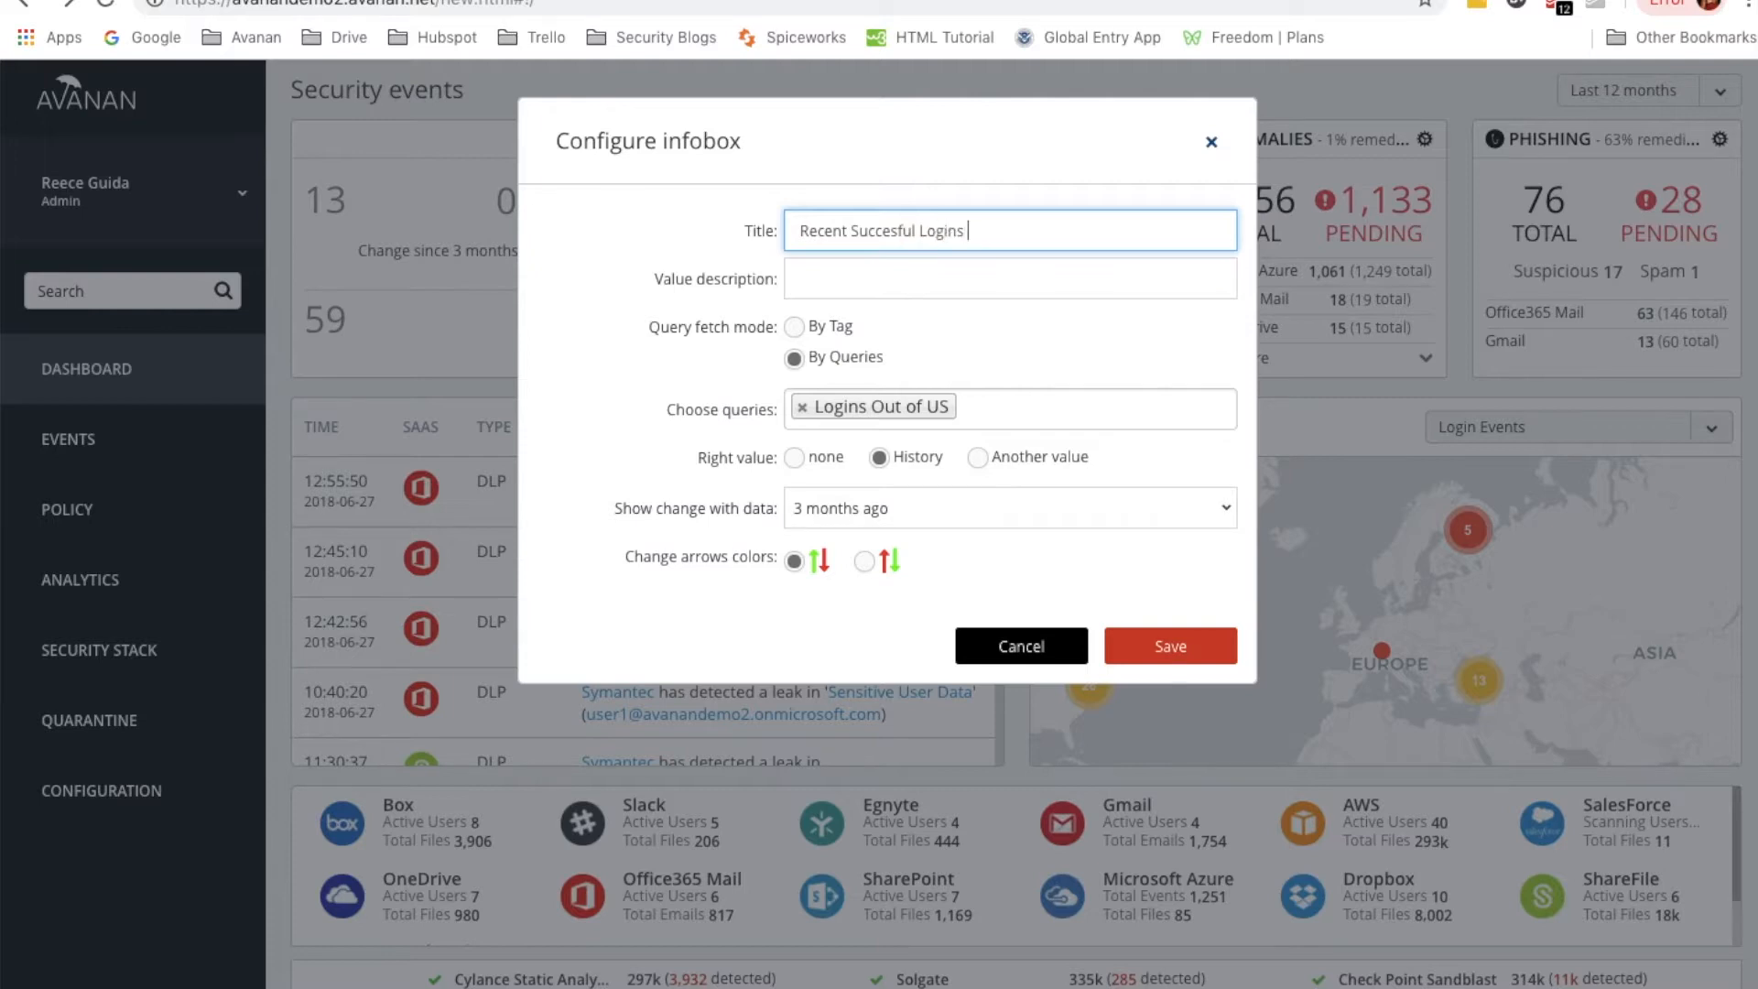
type("Outside US")
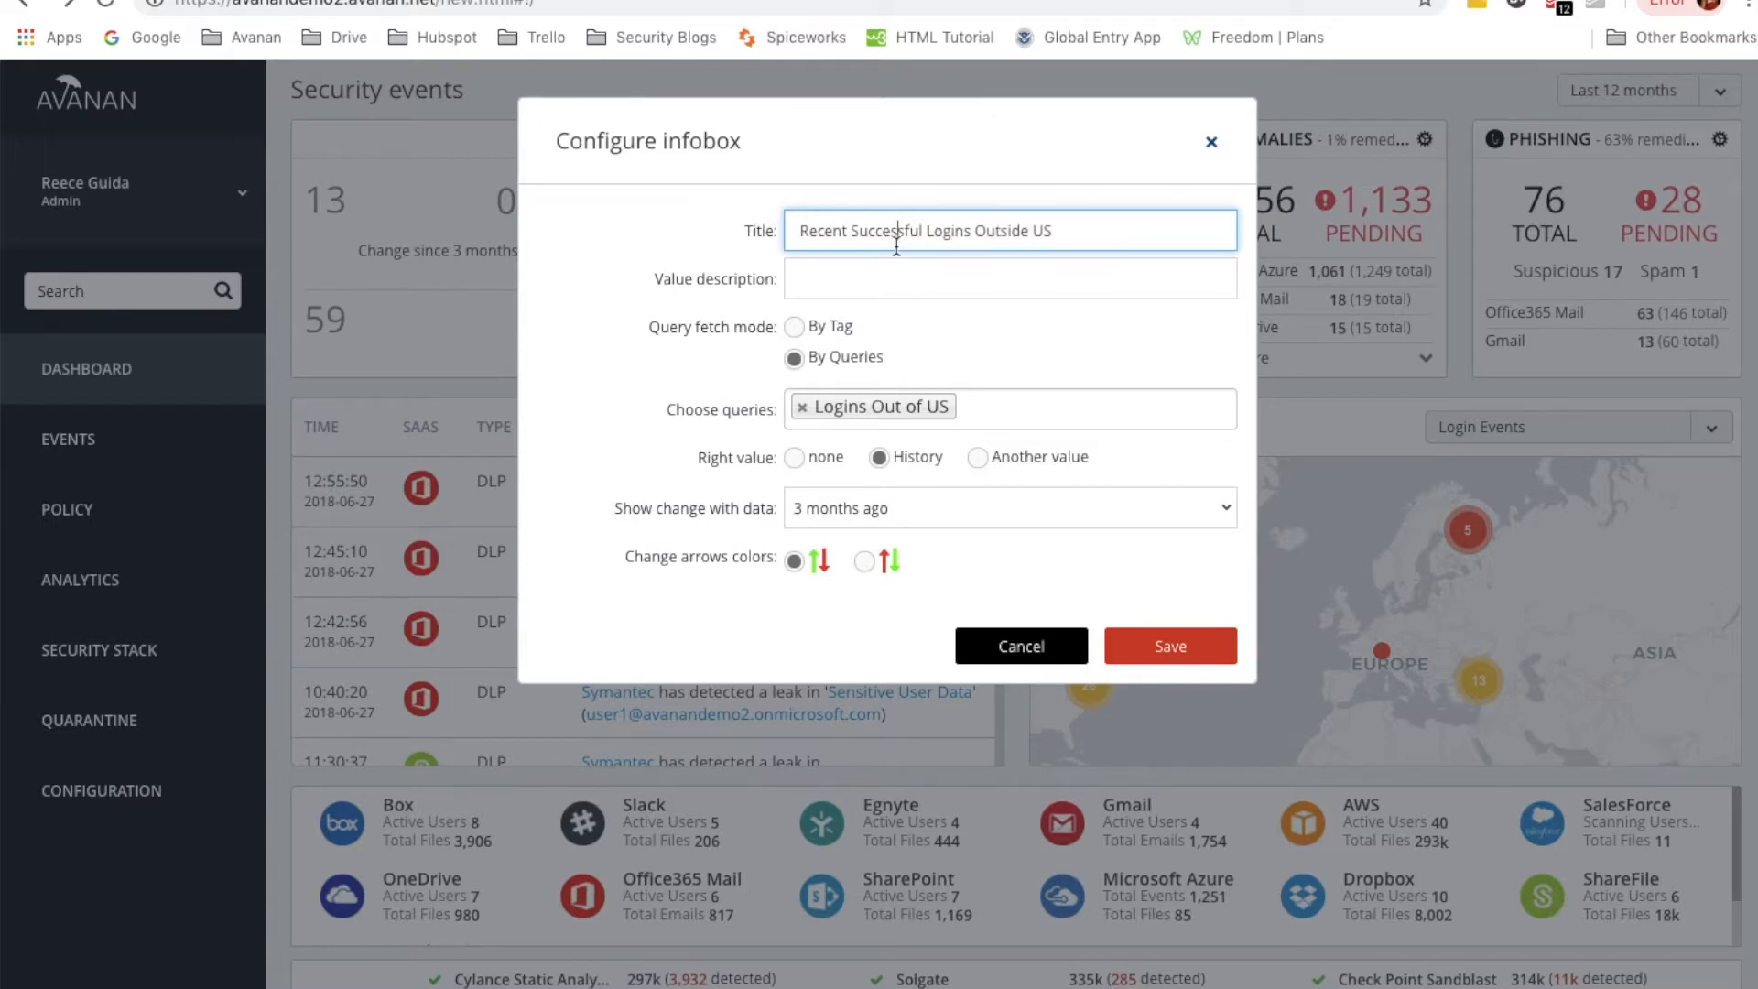
left_click(1169, 646)
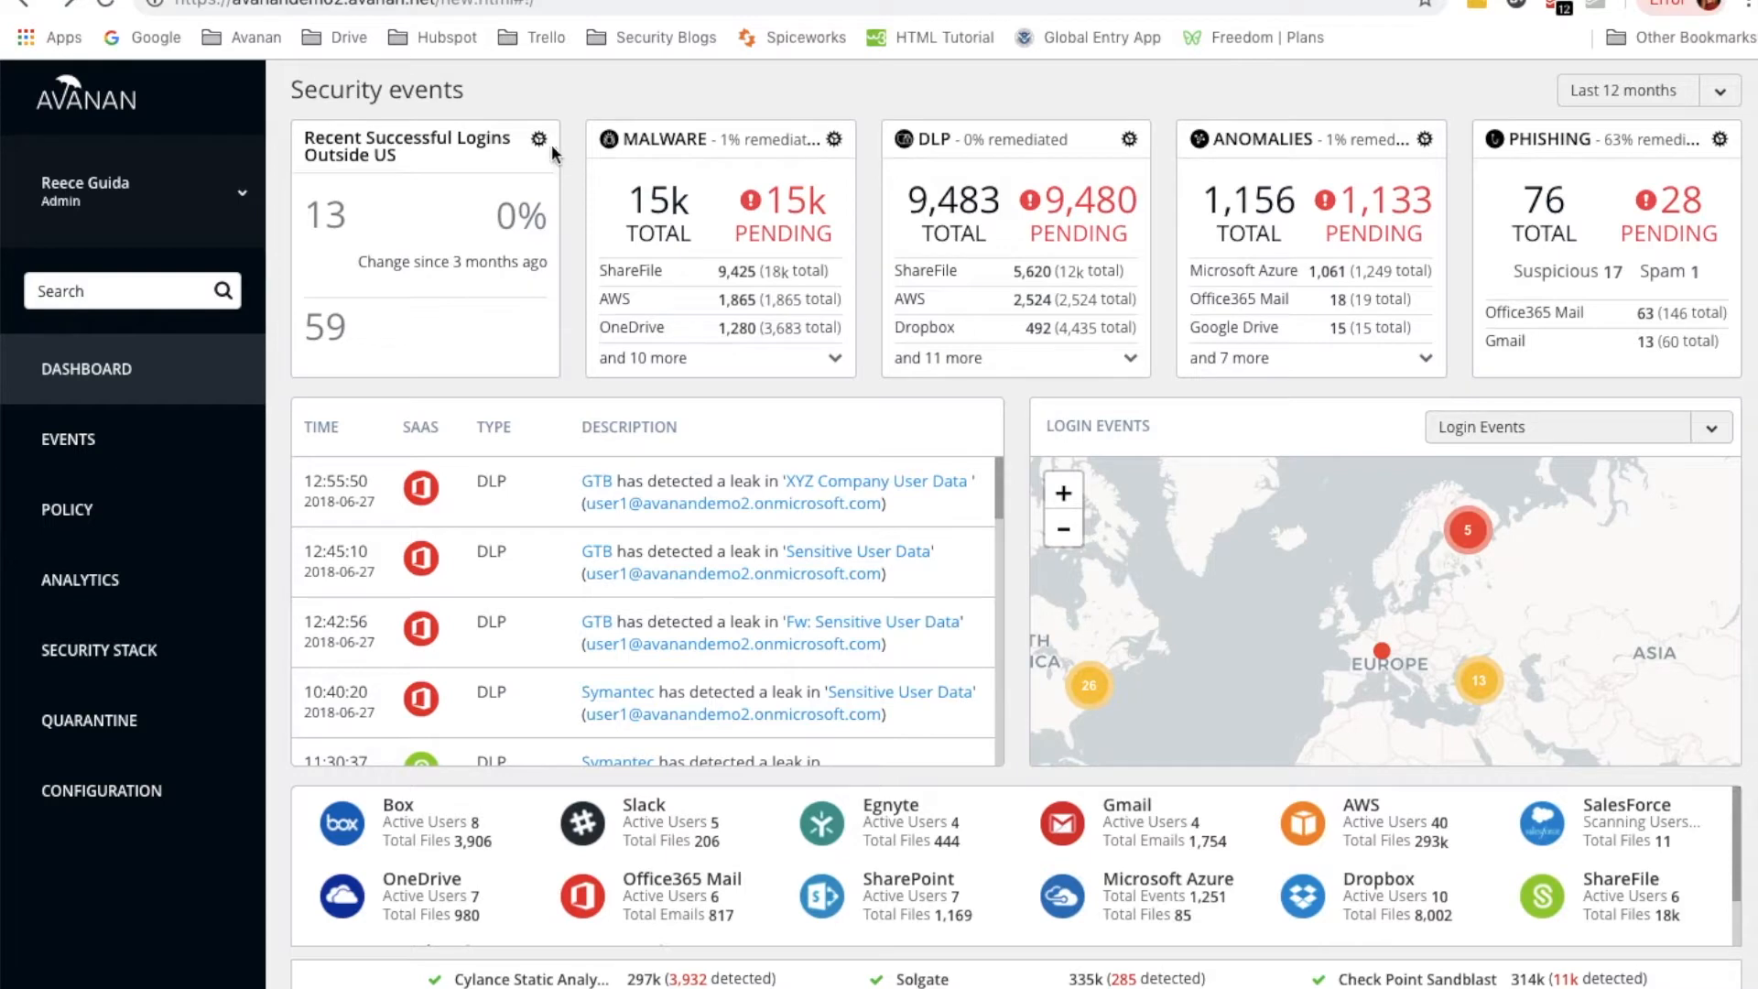
left_click(540, 139)
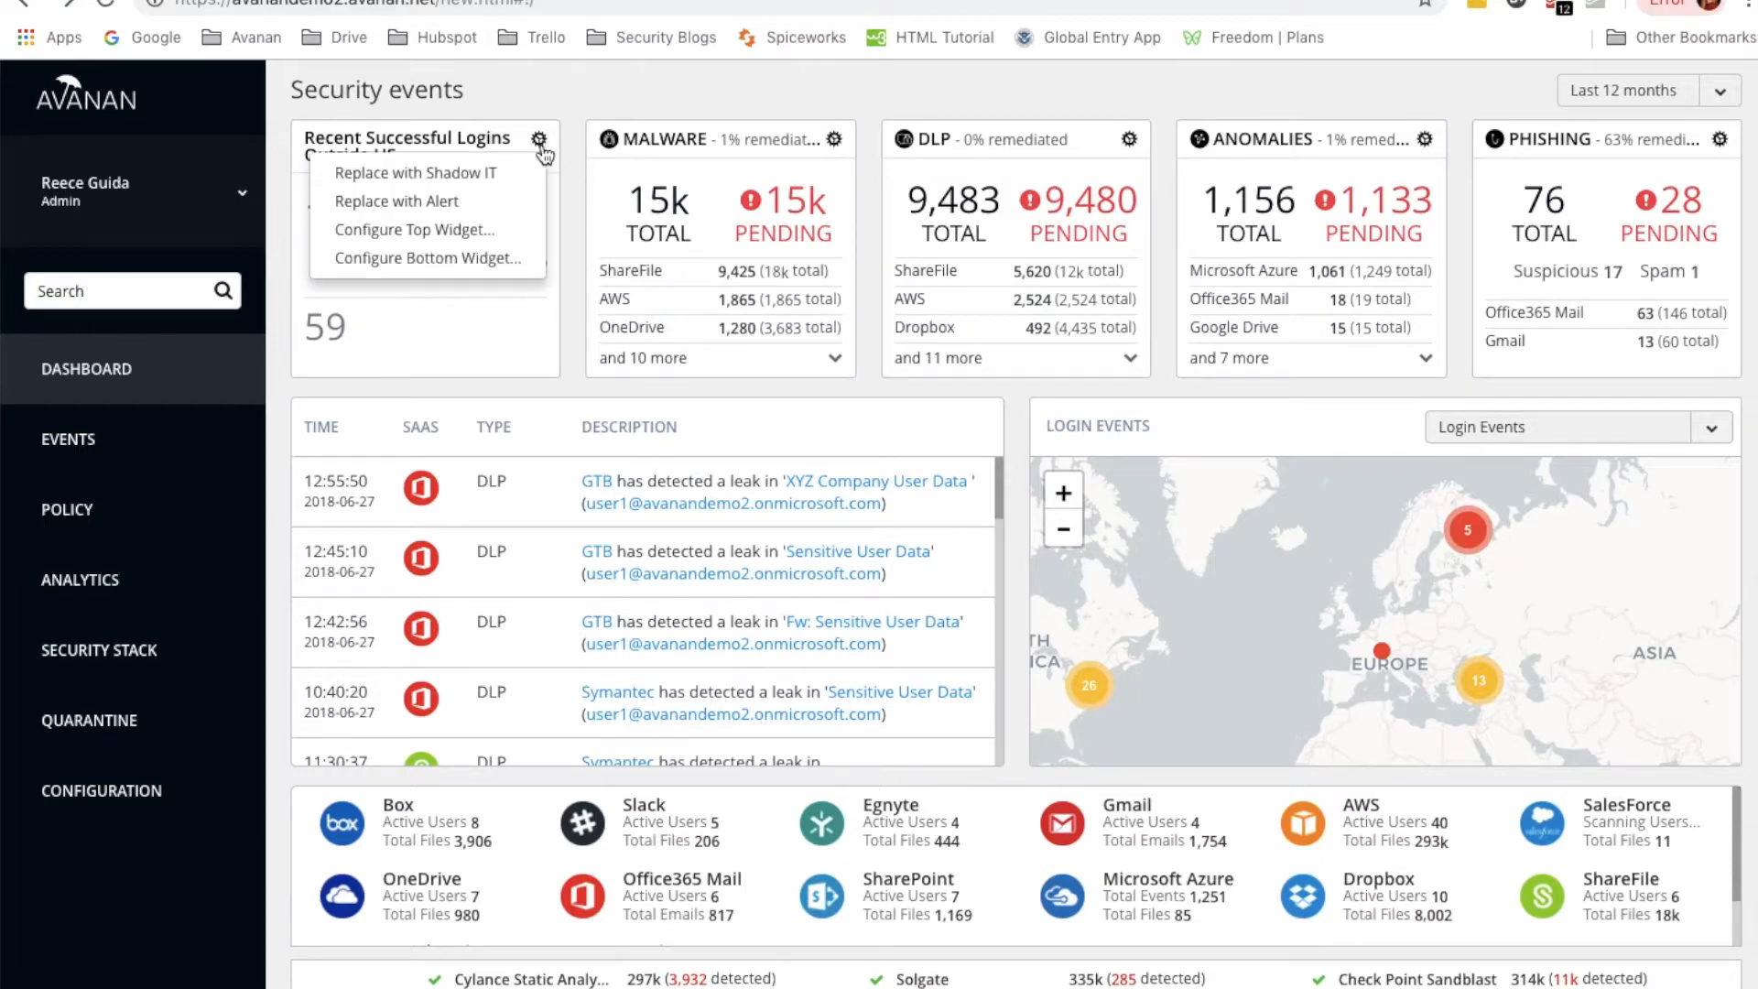
Title the bottom widget 'Total # Successful Logins Outside US' and save it
left_click(413, 230)
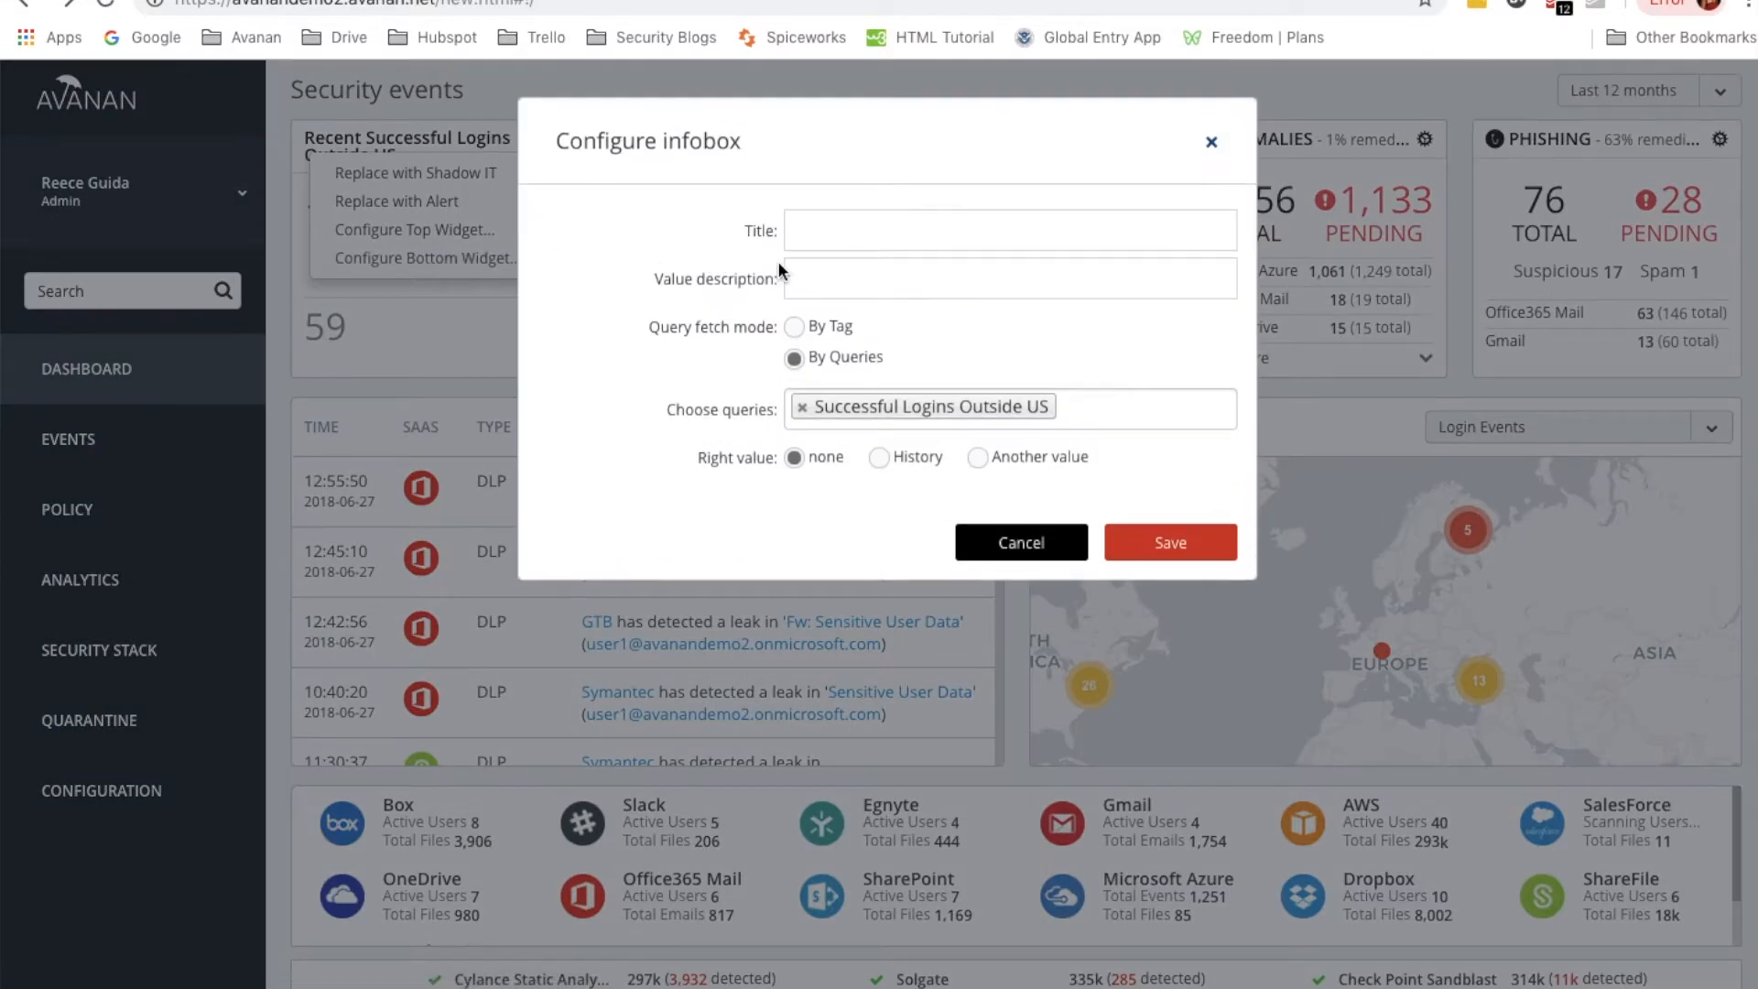
type("Total # Successful Logins")
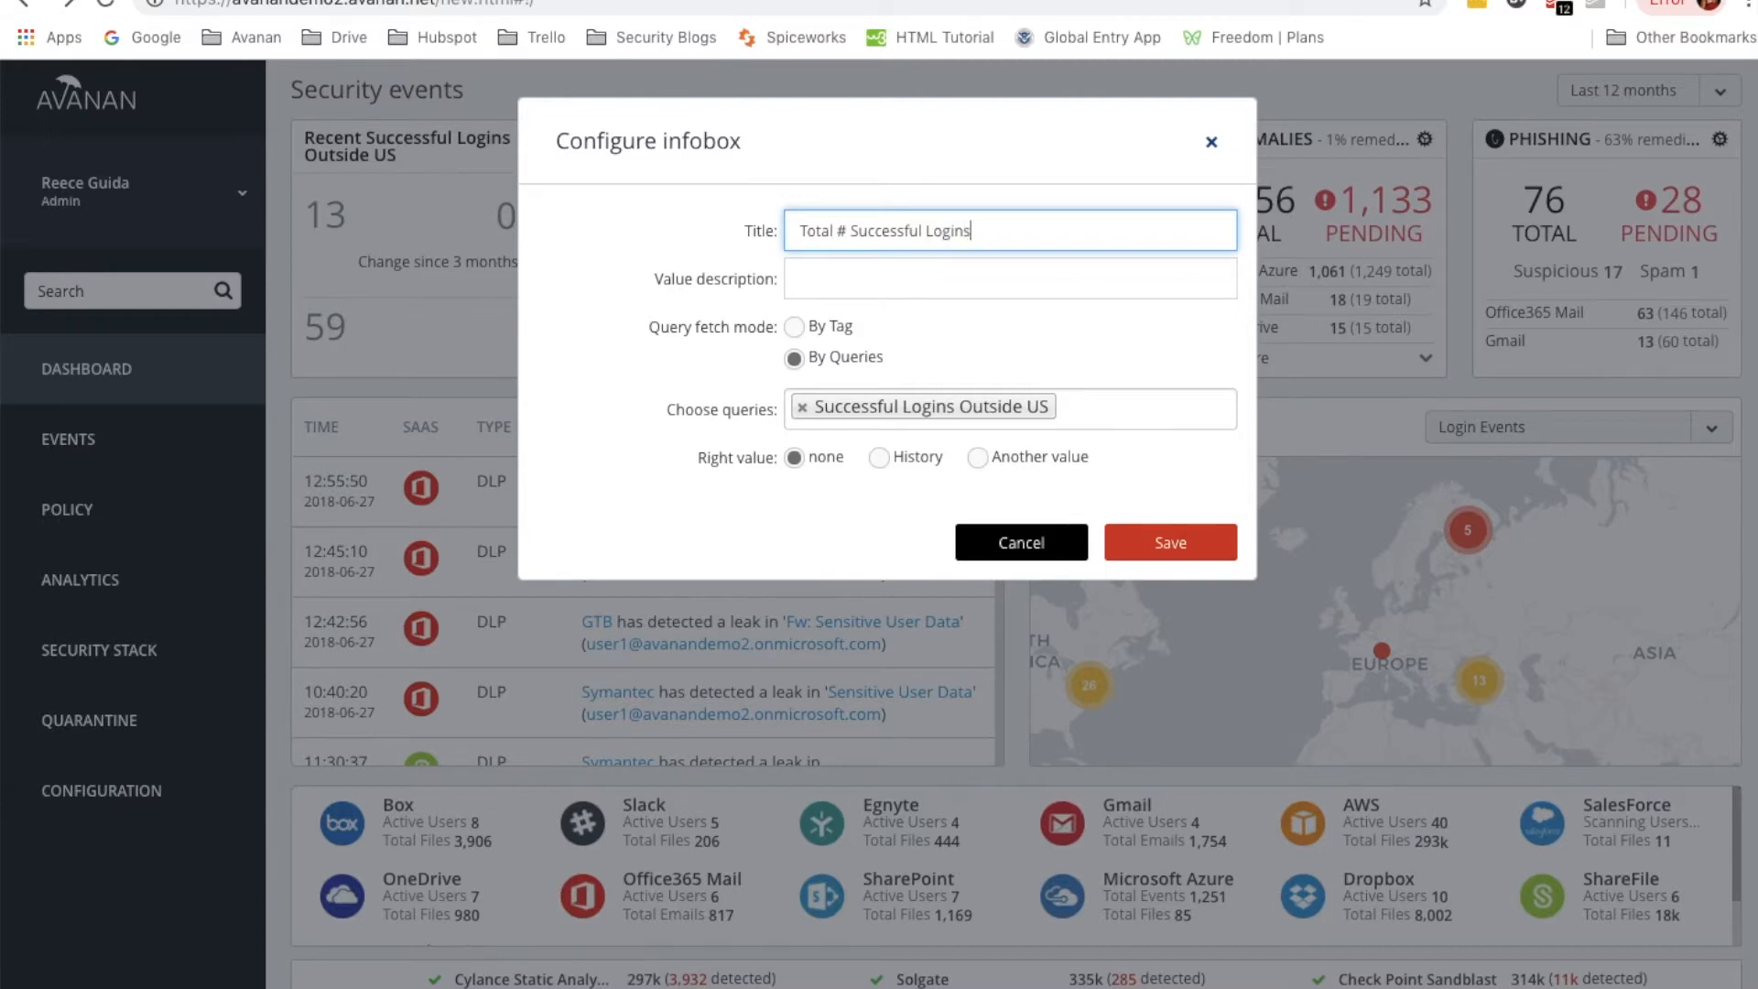
type("Outside US")
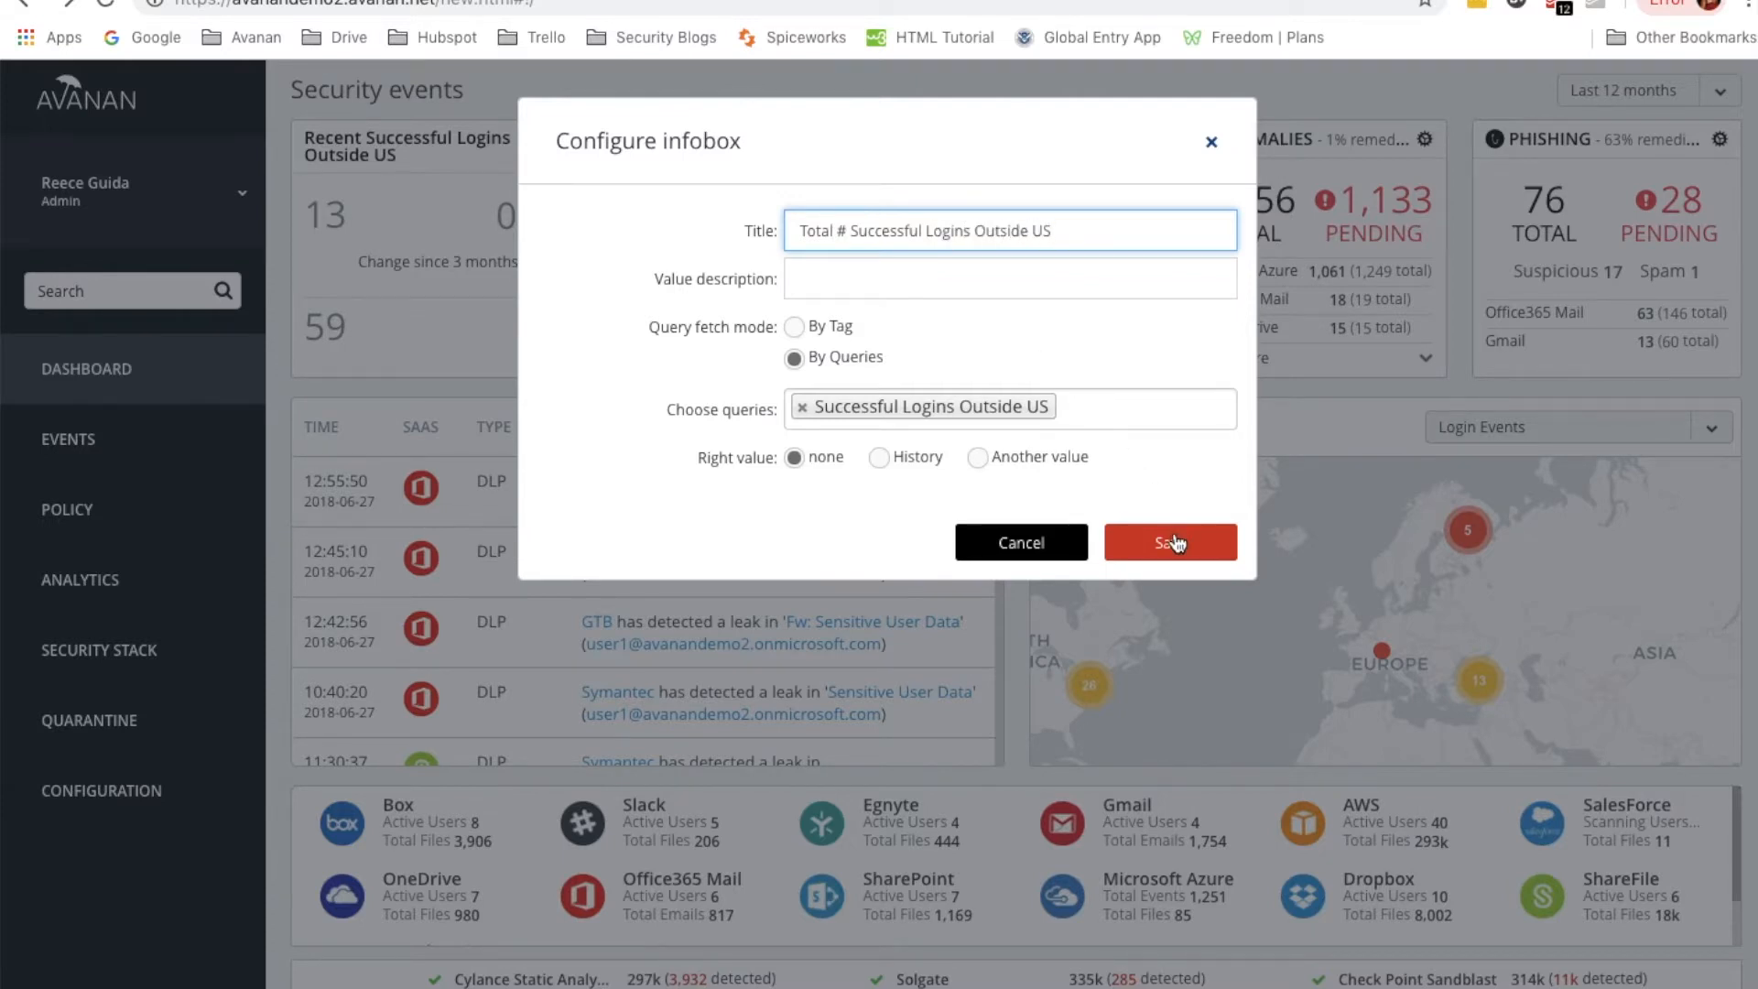
left_click(1170, 543)
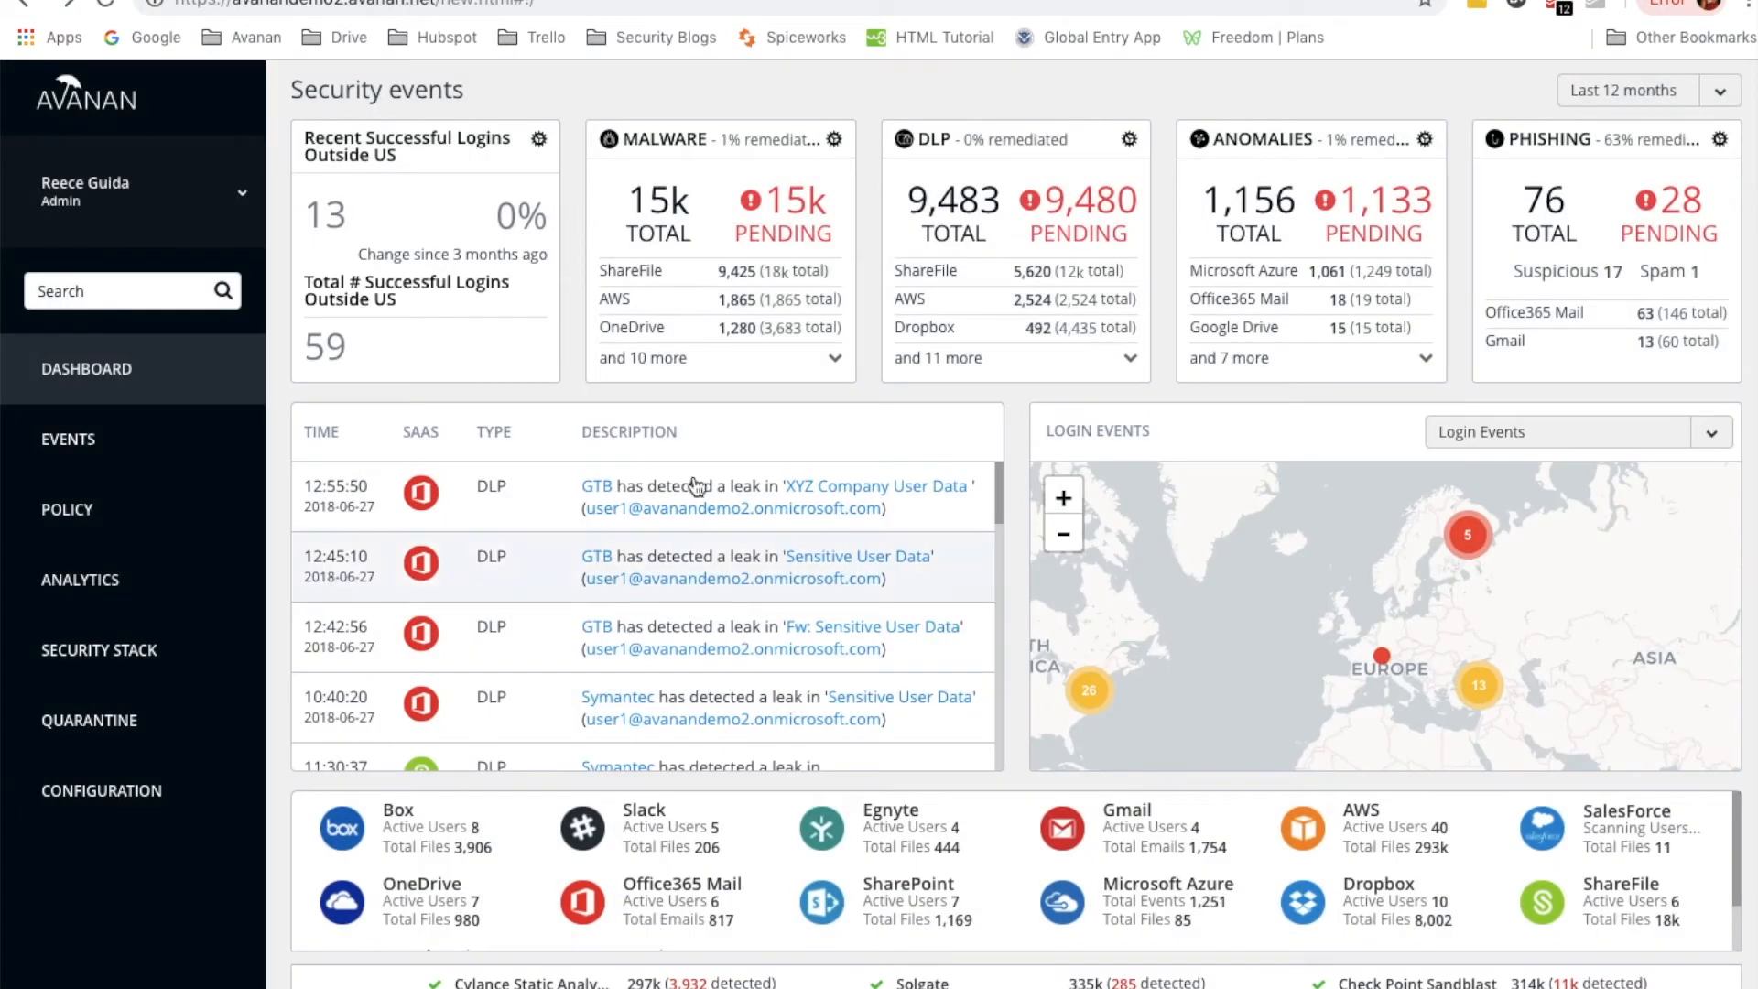